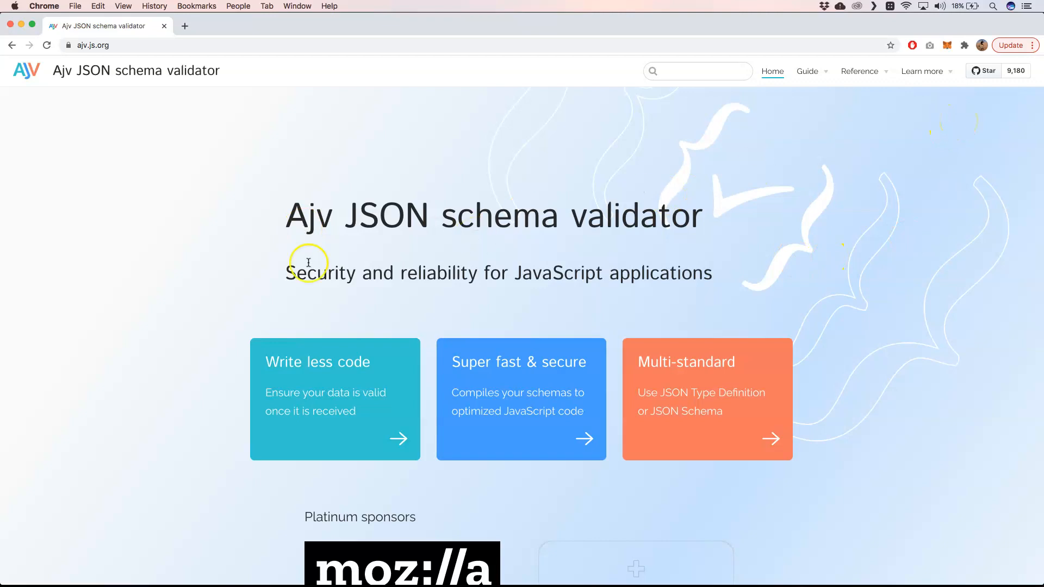
- Scroll down through the ajv-validator/ajv repository page
scroll(down, 3)
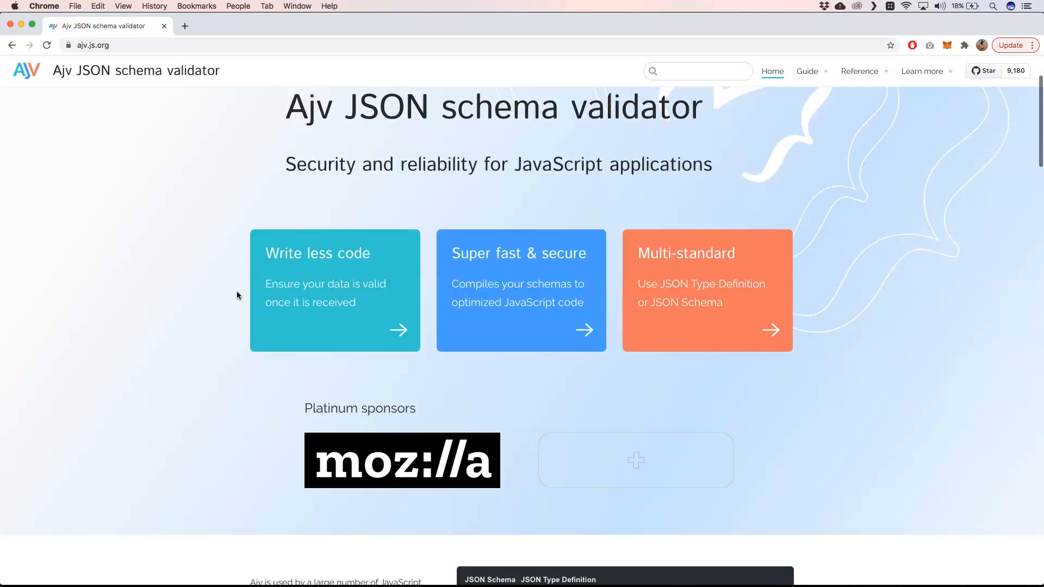
scroll(down, 3)
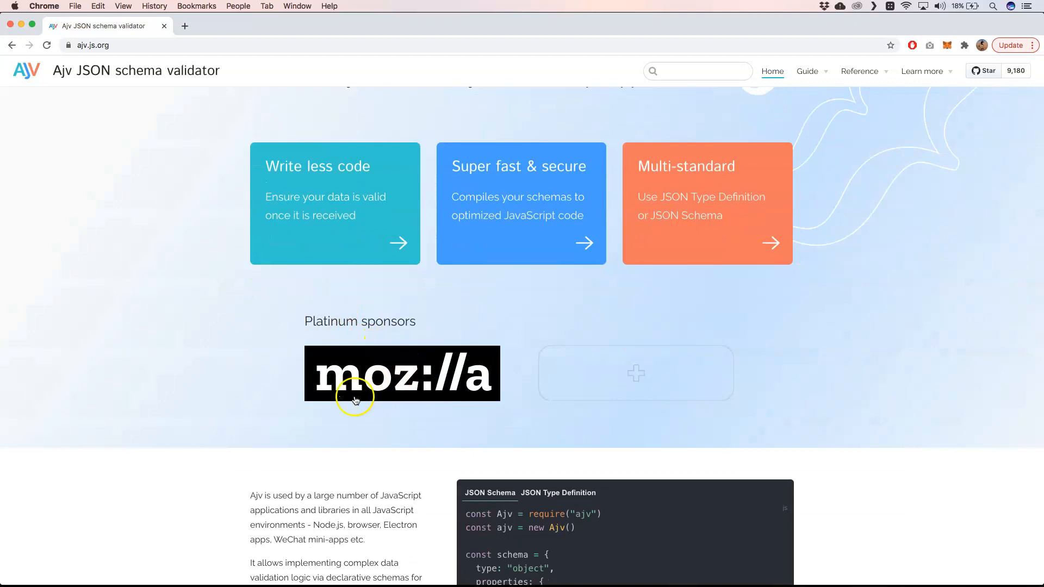
scroll(down, 3)
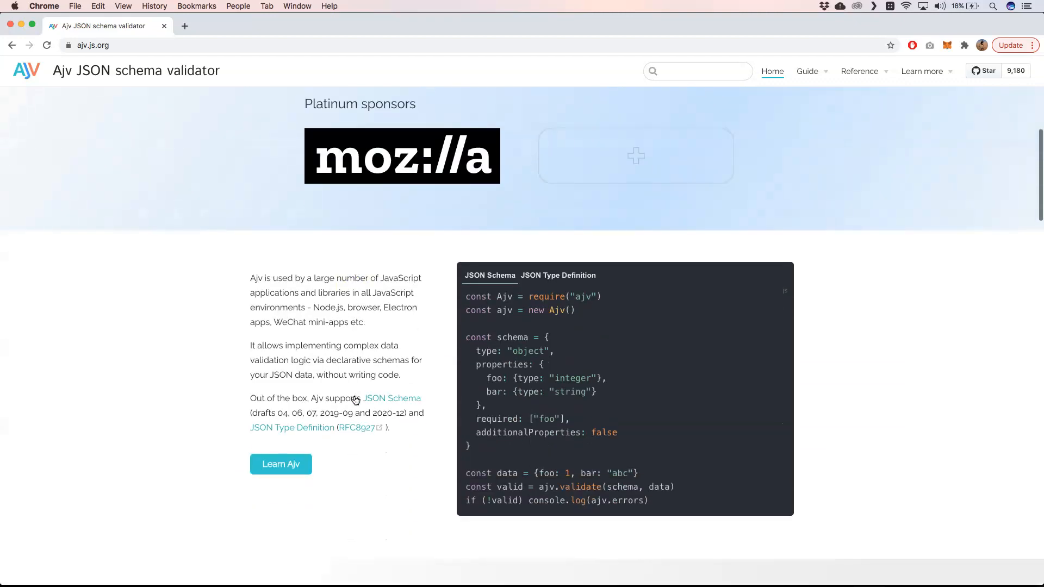
scroll(down, 3)
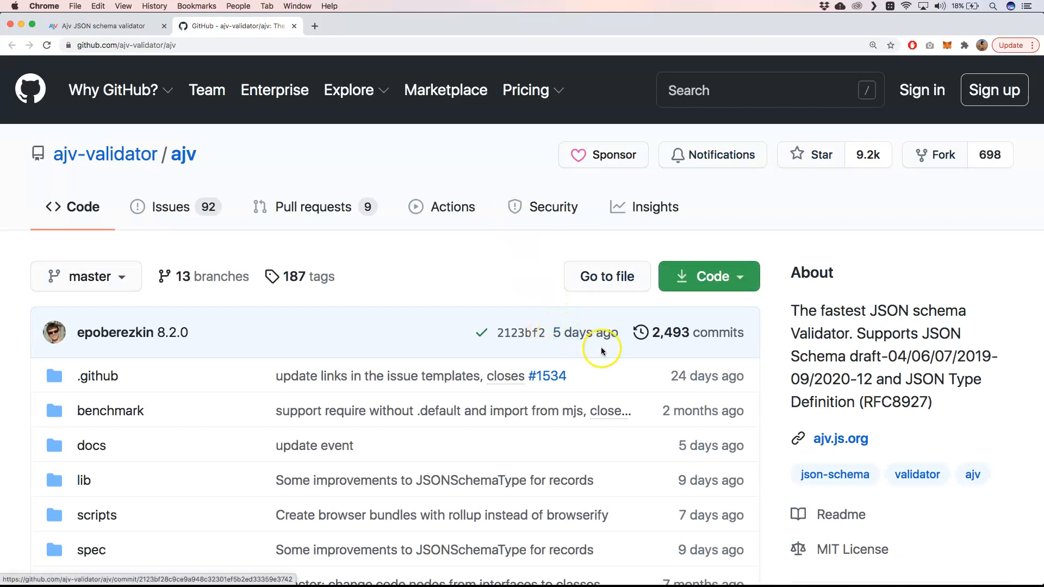
mouse_move(601, 351)
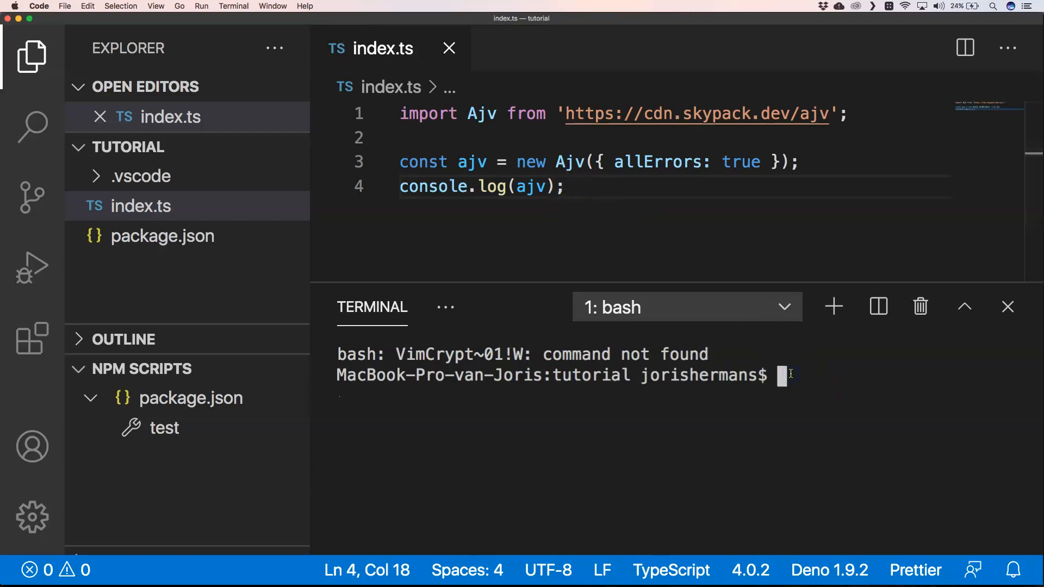
- Run 'deno run index.ts' in the integrated terminal and clear it afterwards
text(deno ru)
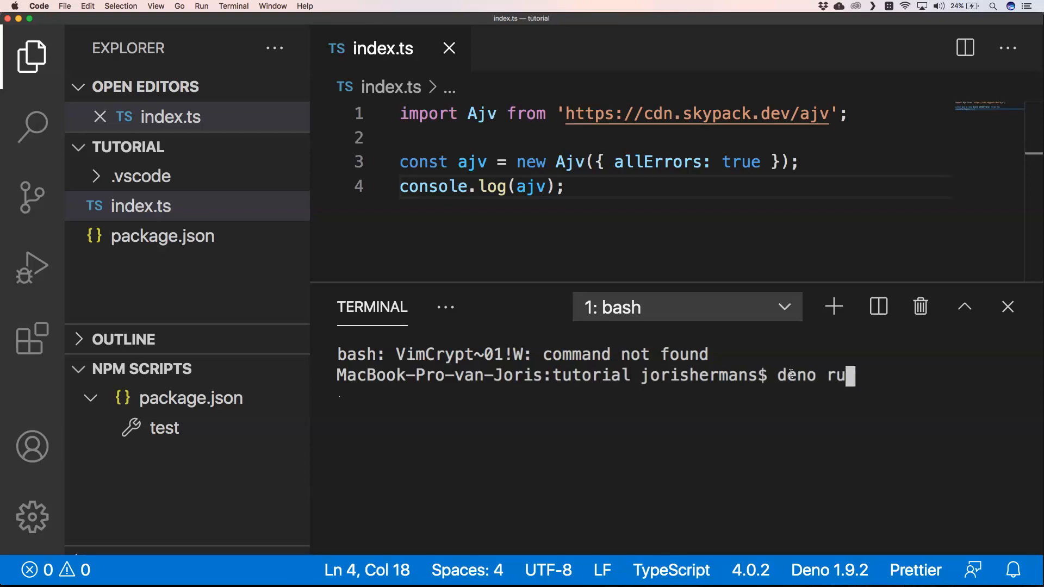
text(n index)
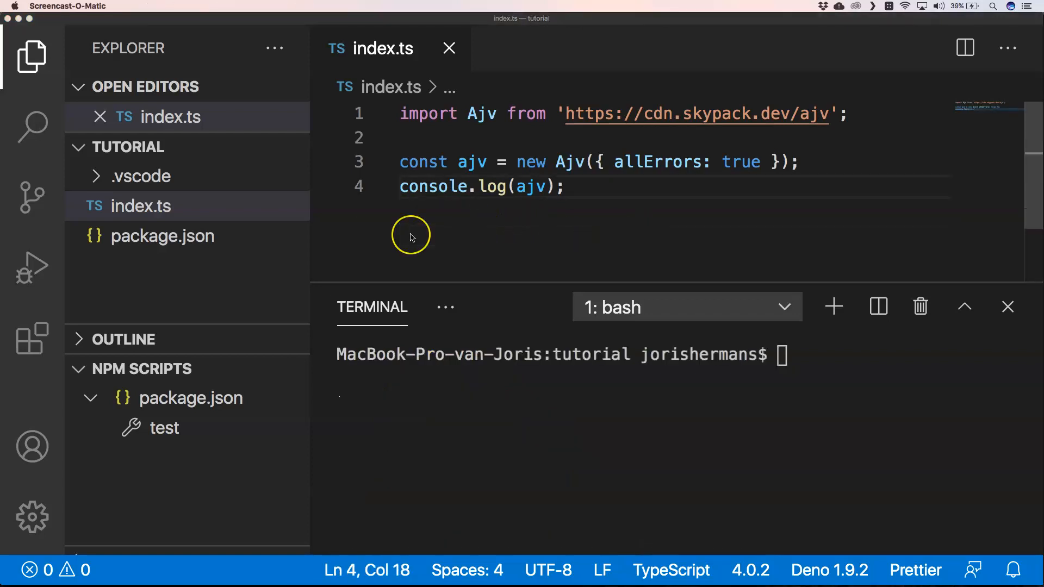
mouse_move(477, 234)
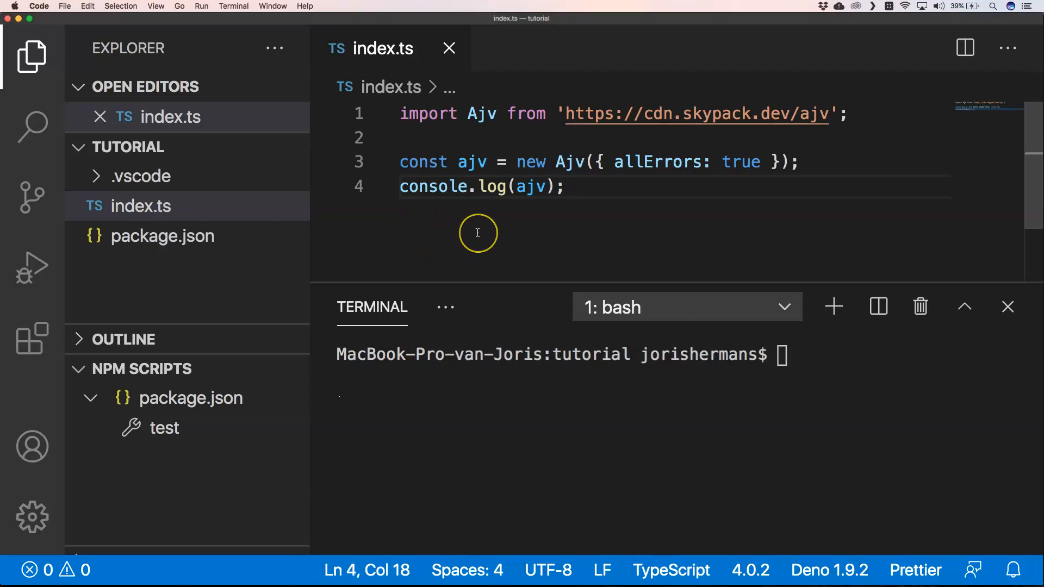
key(enter)
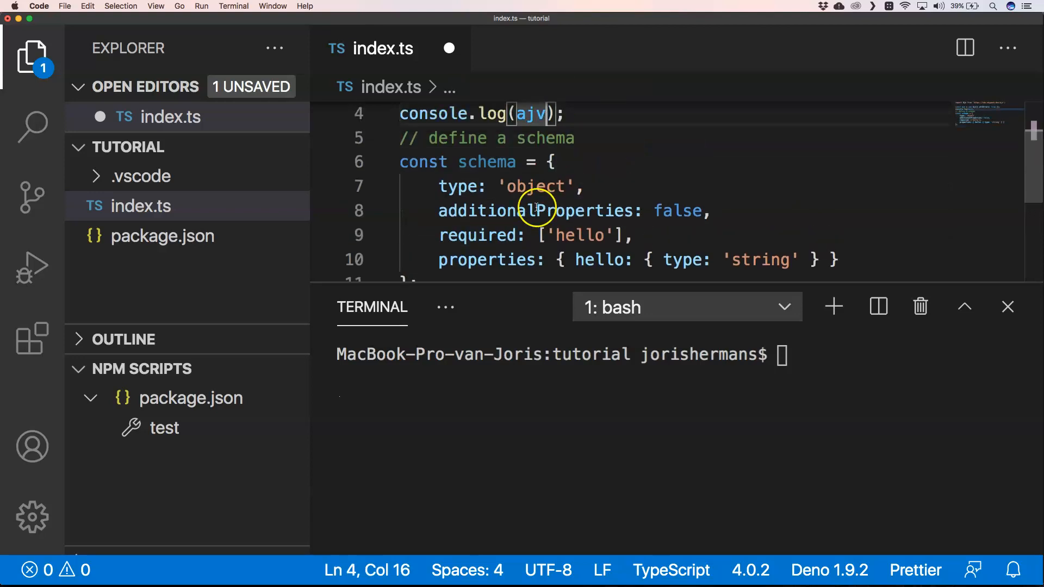
mouse_move(496, 211)
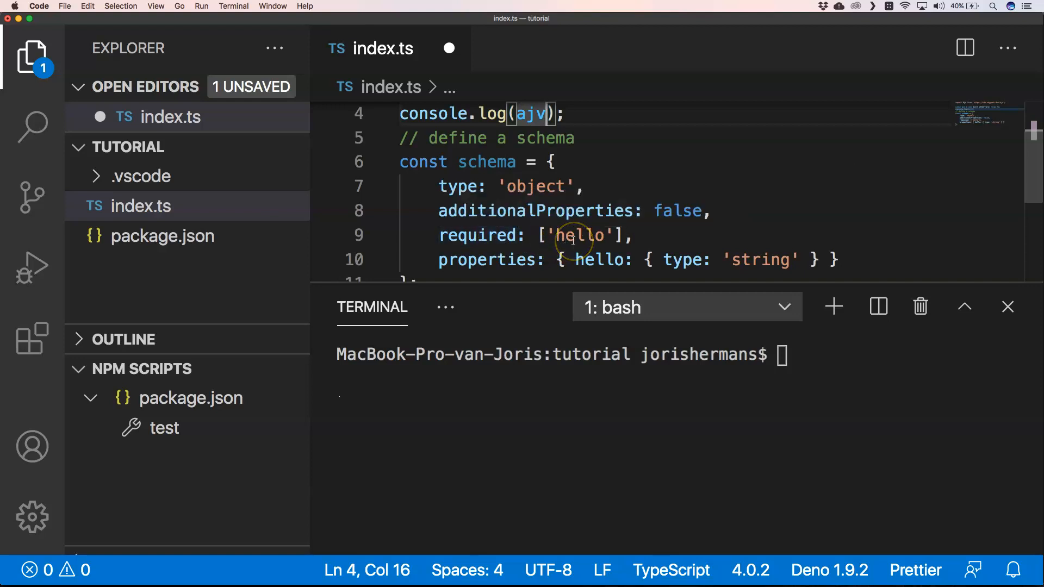
mouse_move(597, 260)
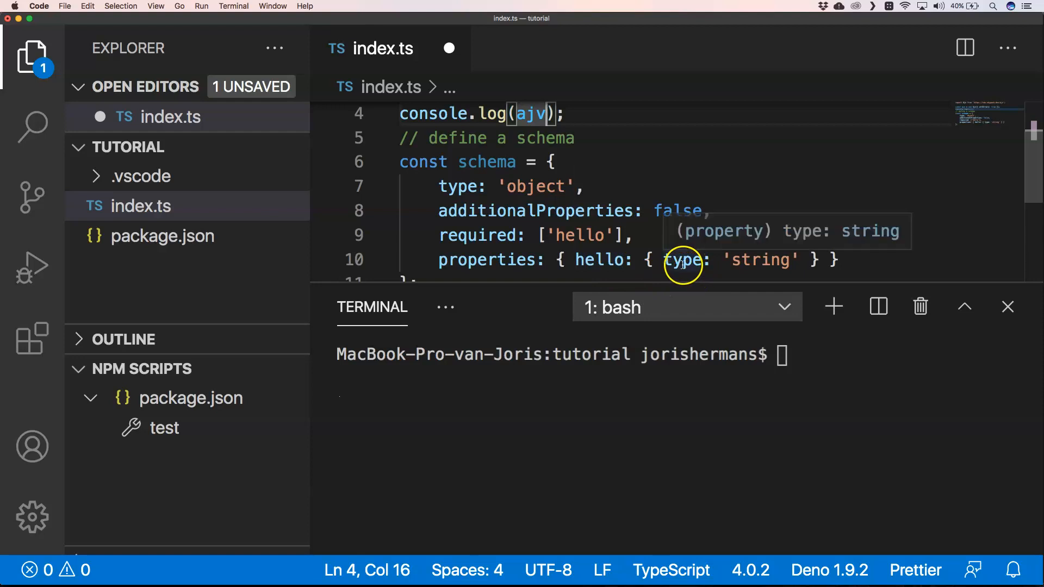
mouse_move(769, 260)
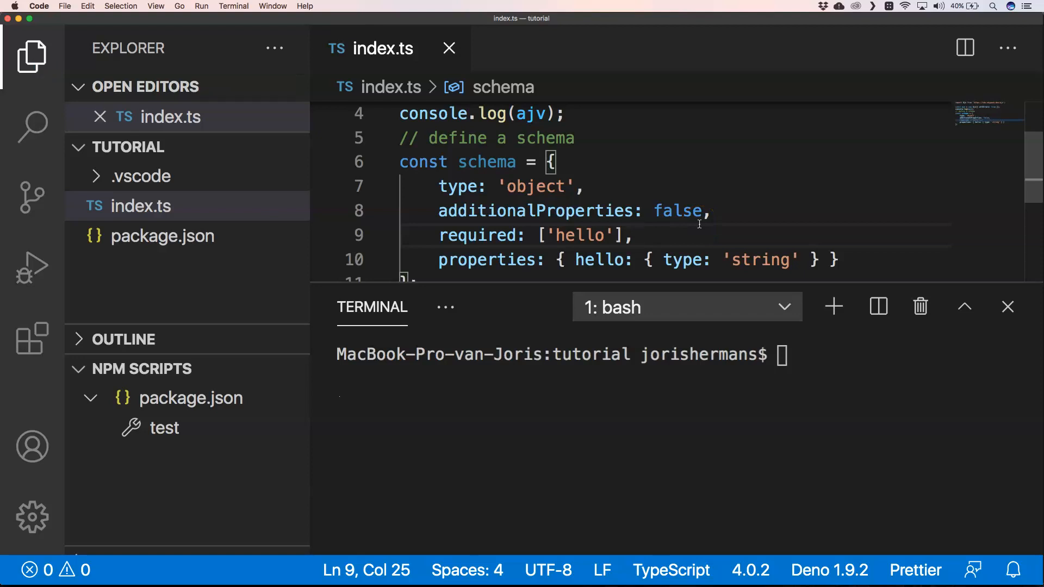
mouse_move(491, 260)
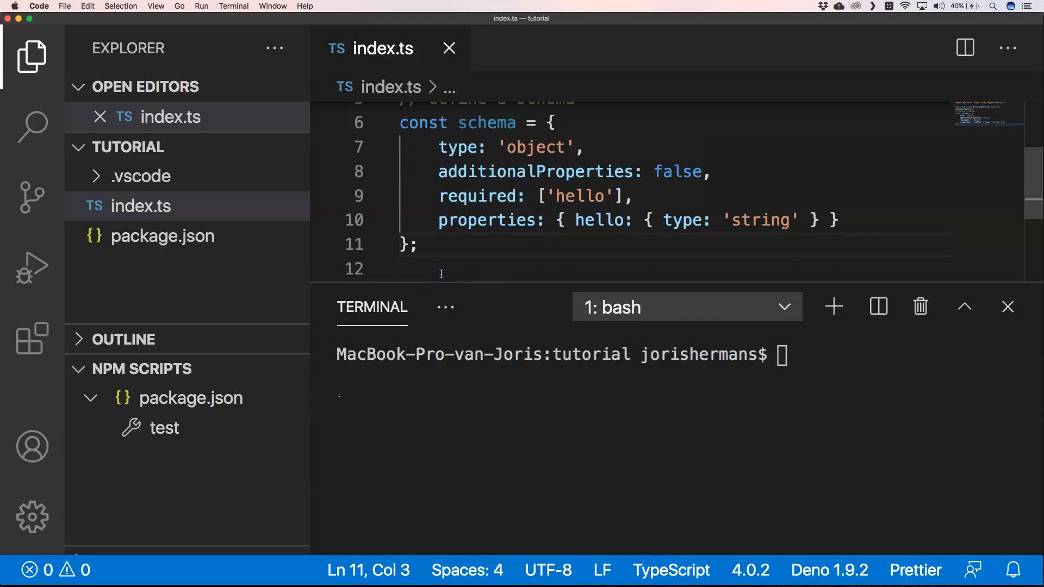
- Declare obj = {hello: 'my name is starting with a J'}
text(const obj = {hello: 'my name is starting with a J'};)
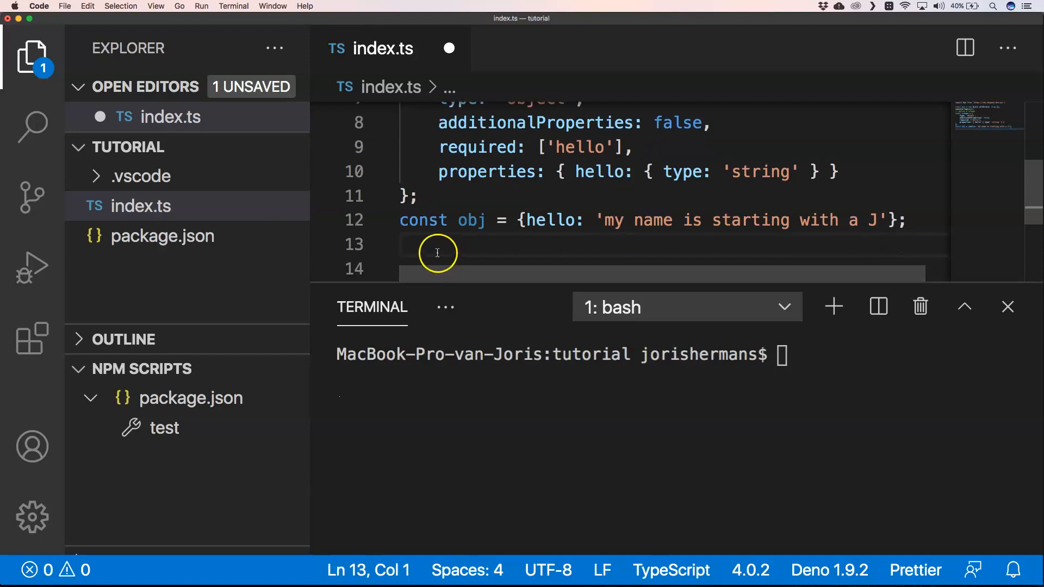
- Compile the schema into a test validator with ajv.compile(schema) and save
text(const)
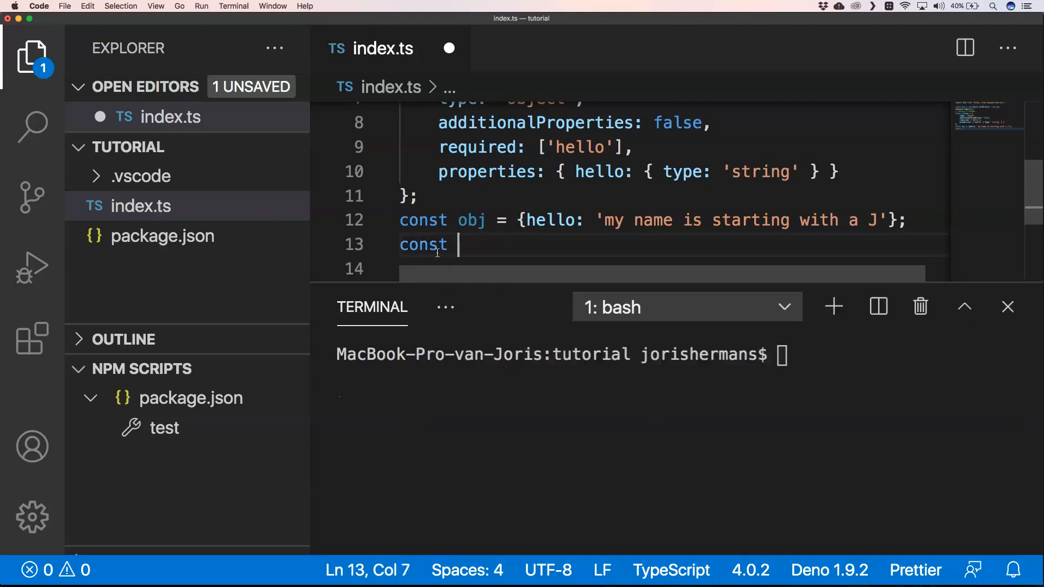
text(test = a)
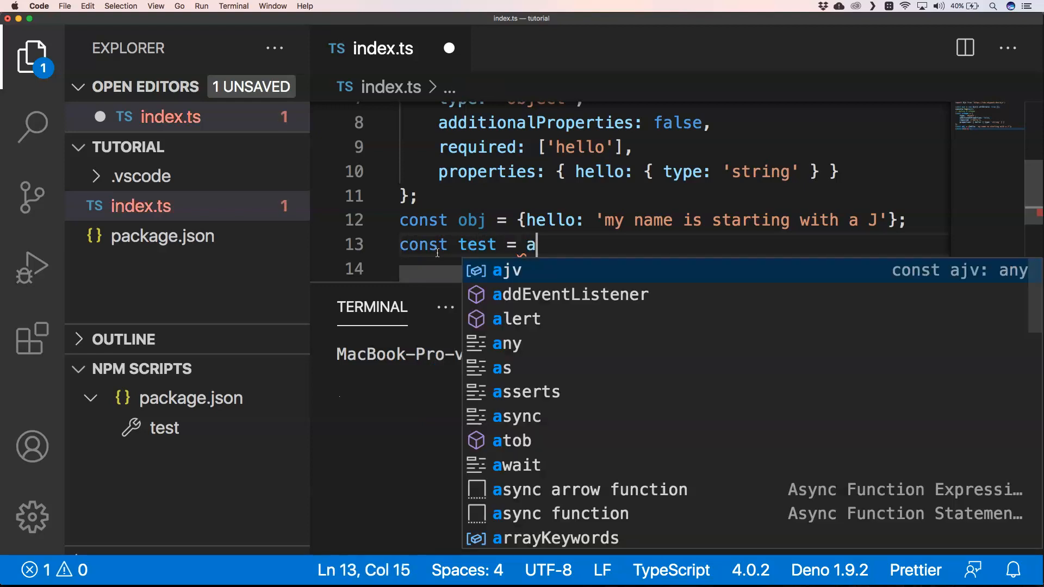
text(jv.)
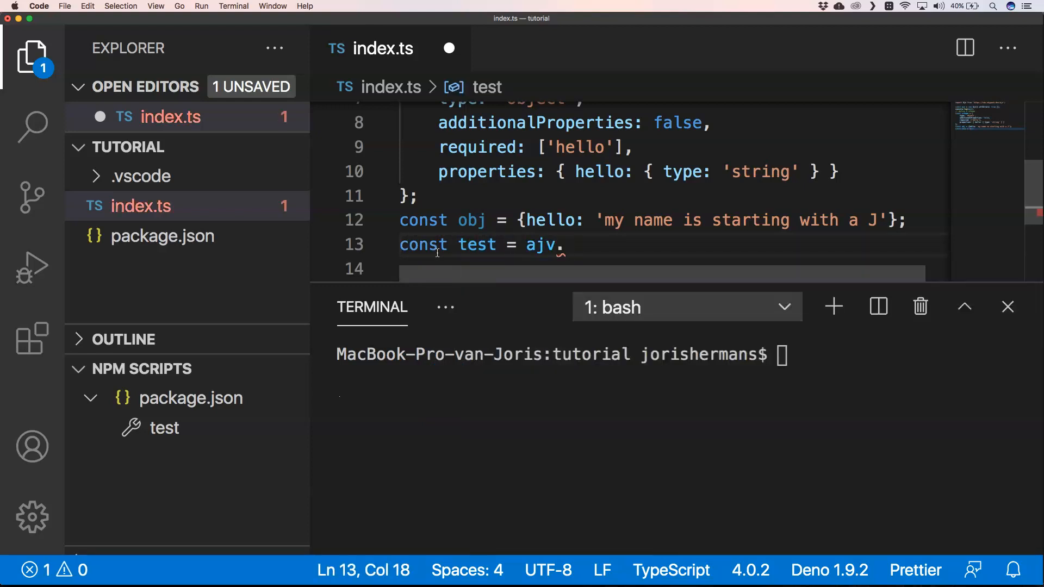
text(comp)
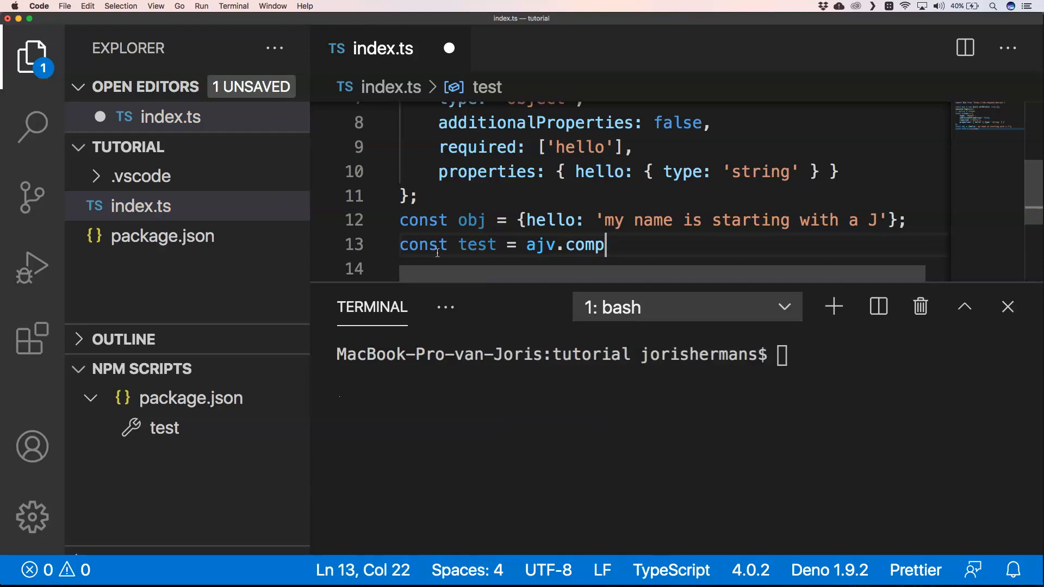
text(ile(s)
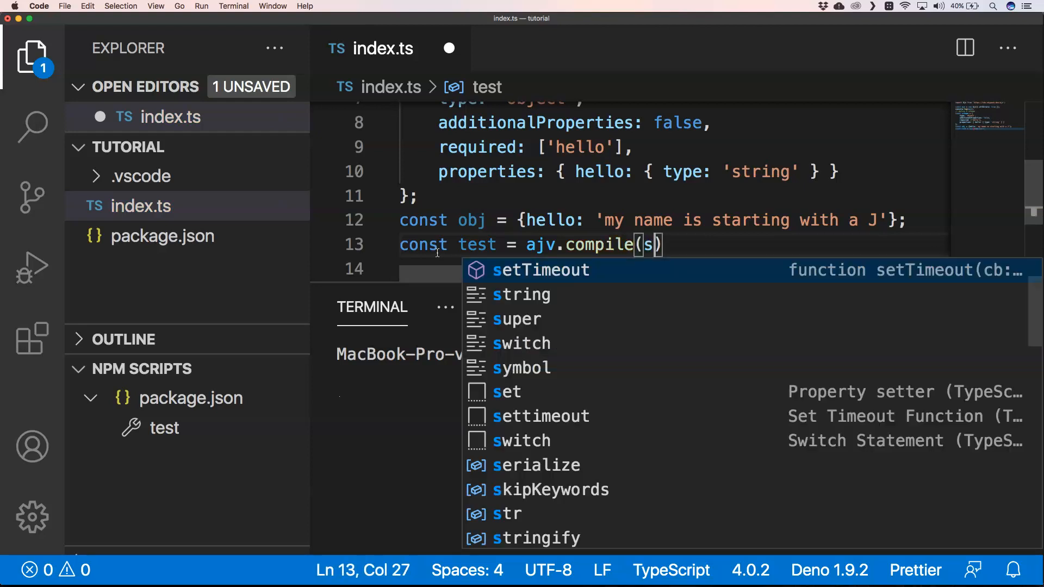
text(chema)
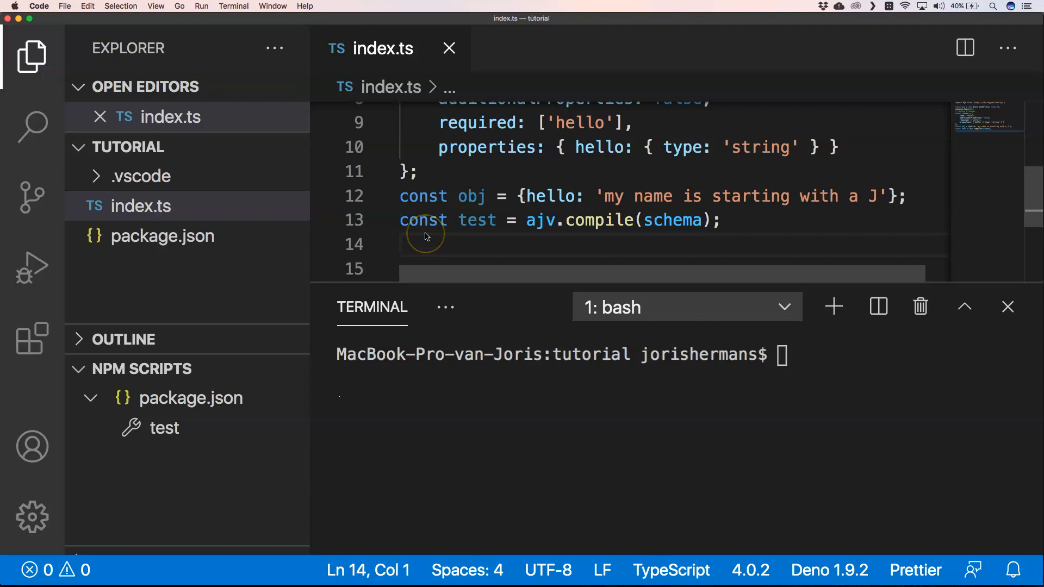
- Declare const isValid = test(obj) to validate the object
text(const)
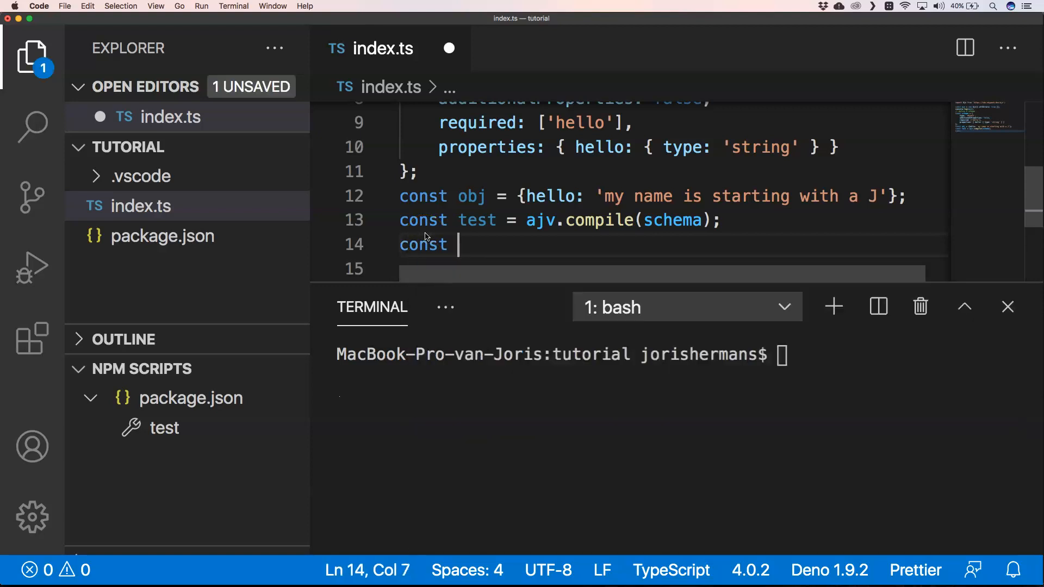
text(isValid)
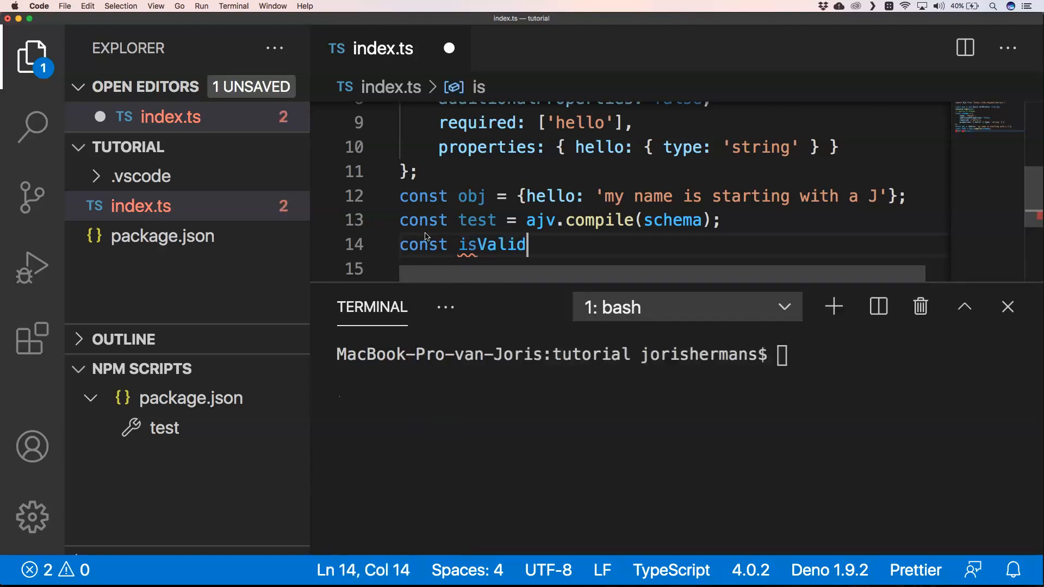
text(= ())
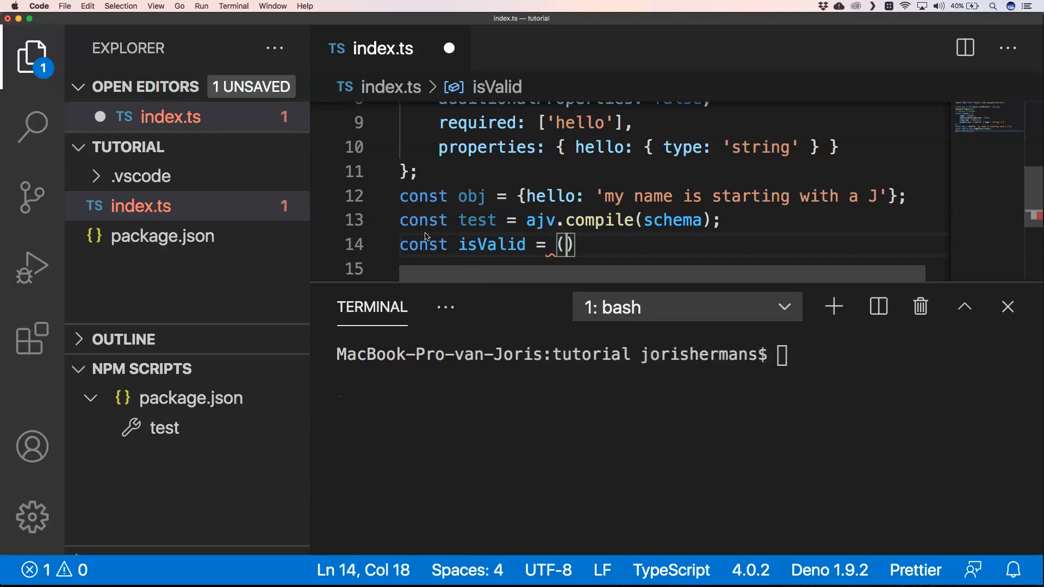
text(test)
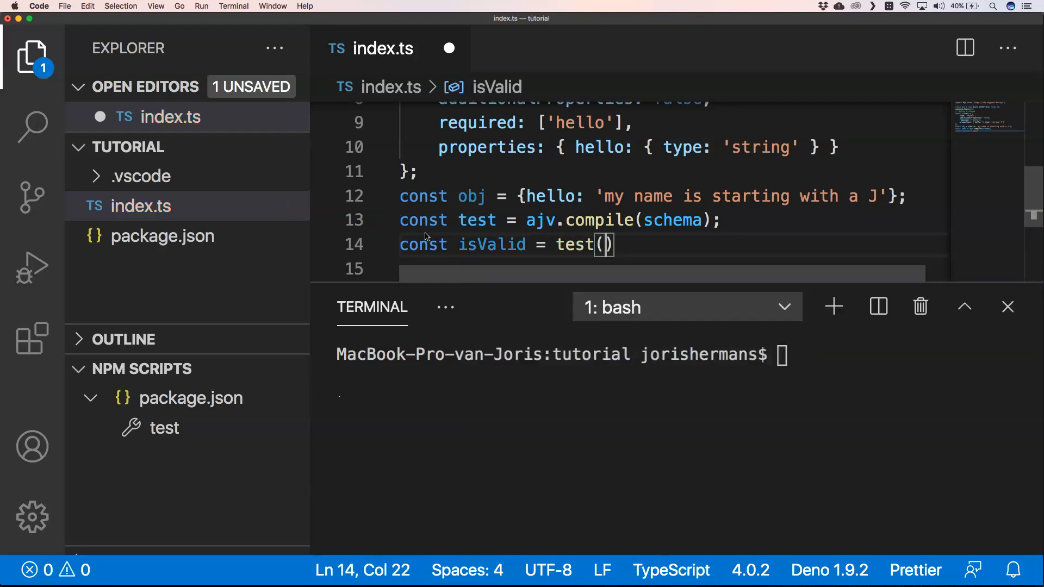
text(obj)
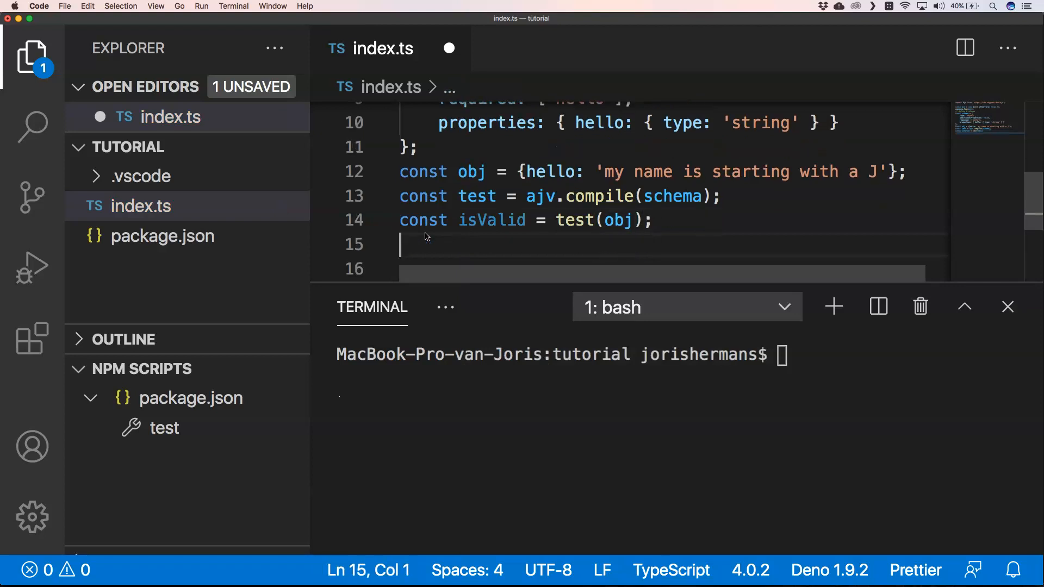
- Log obj when valid, otherwise obj with test.errors, and save the file
text(cons)
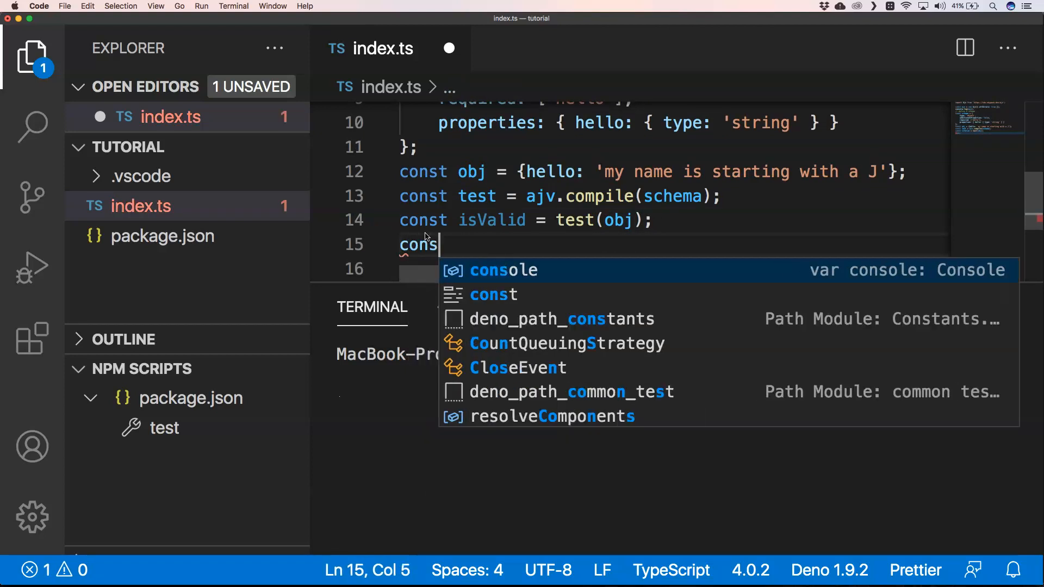
text(ole)
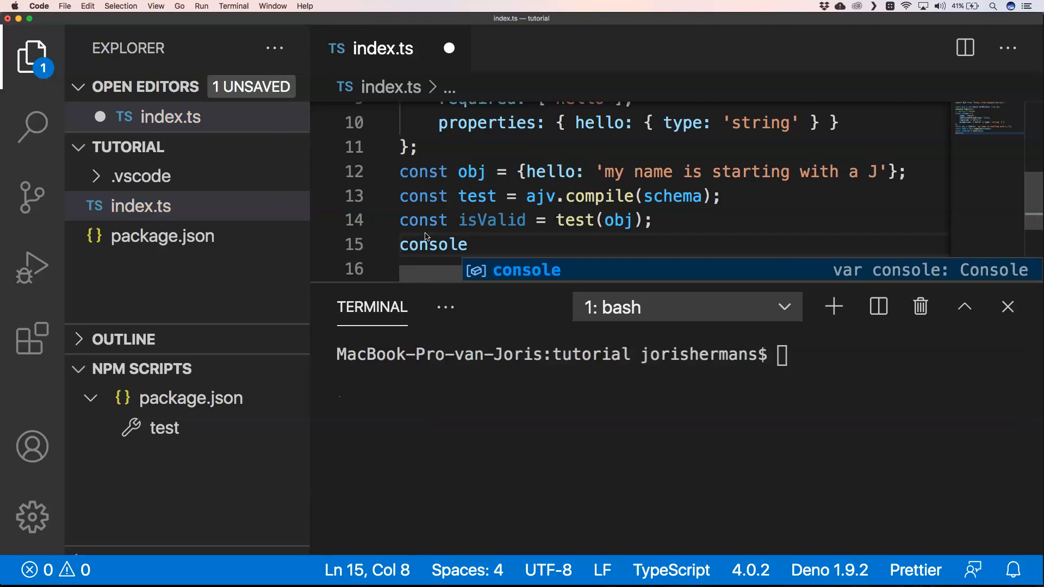
text(.log()
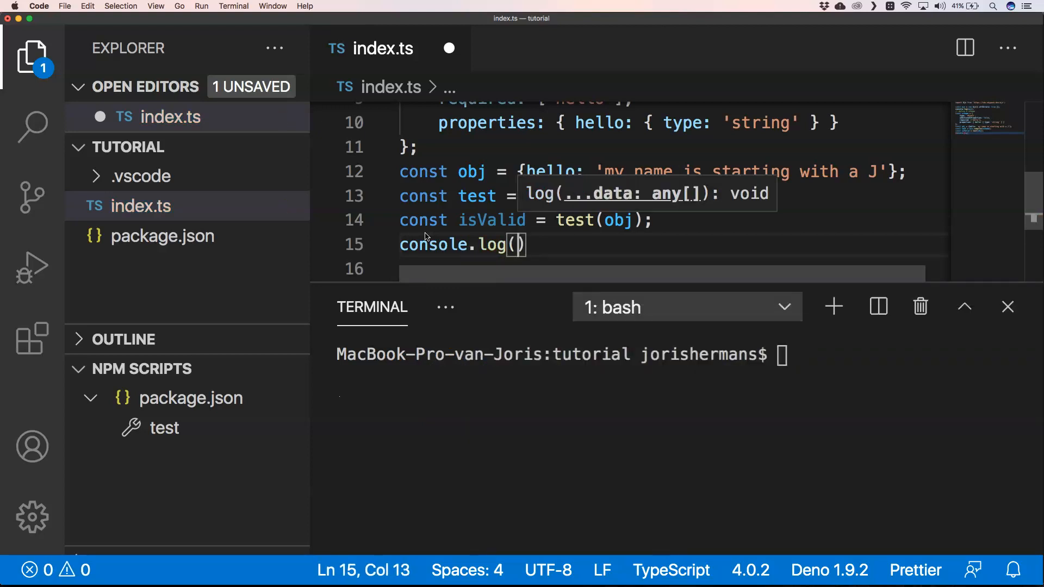
text(isValid ? obj : { obj, error: test.errors)
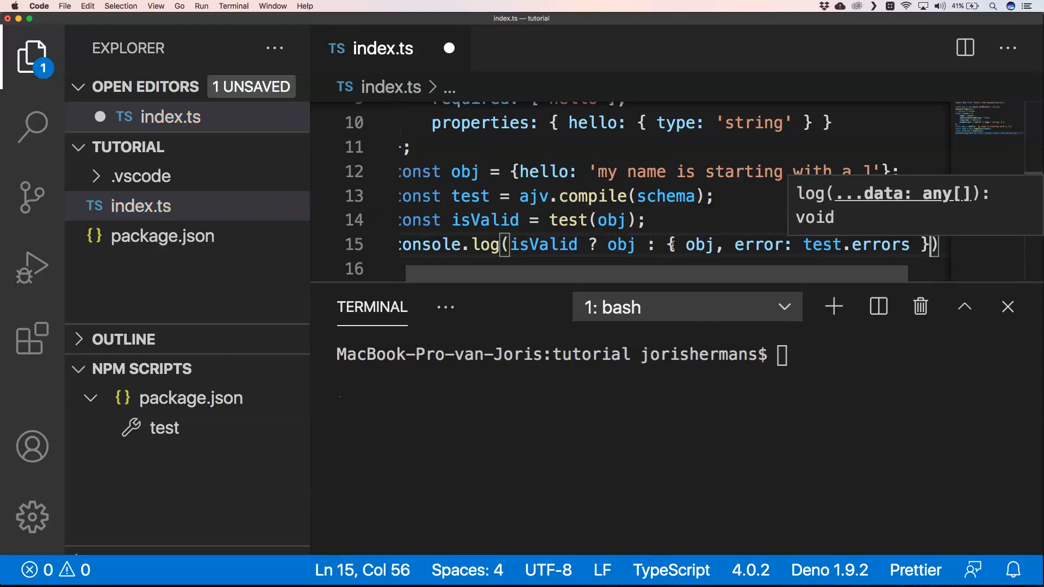
text(J)
text(;)
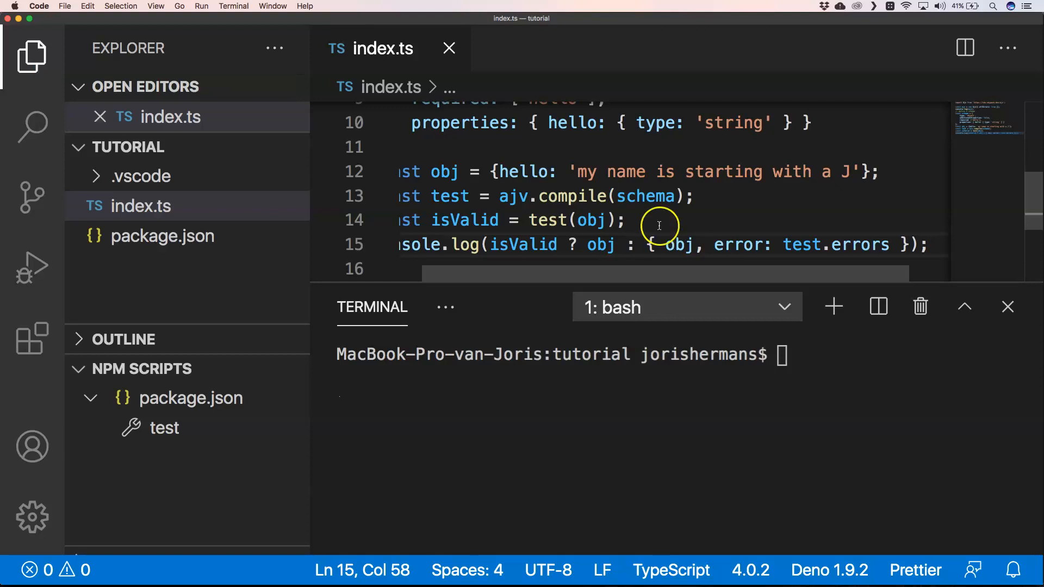
- Run index.ts with Deno to print the valid hello object, then return to the obj literal
click(626, 220)
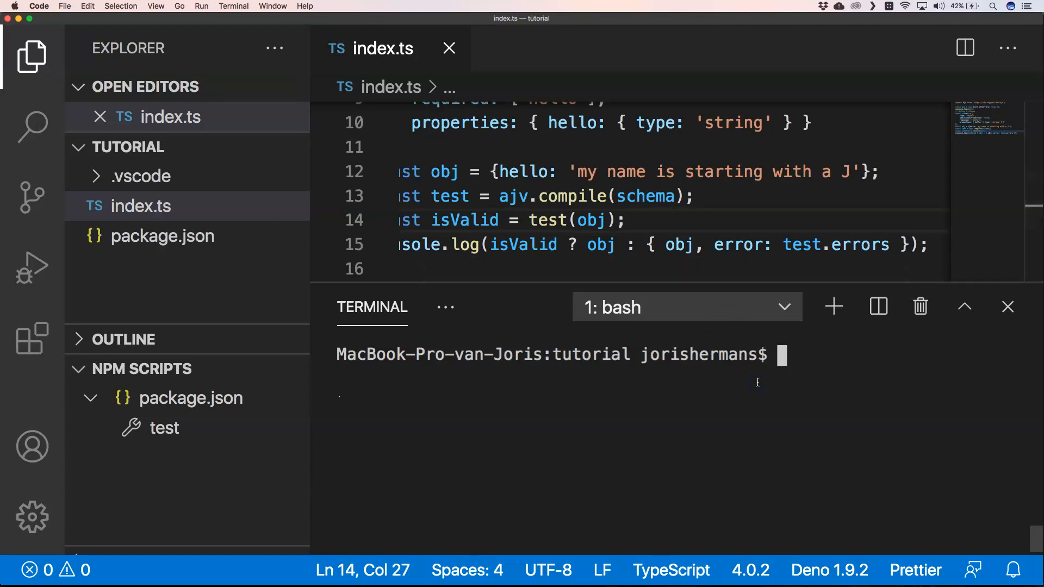
text(den)
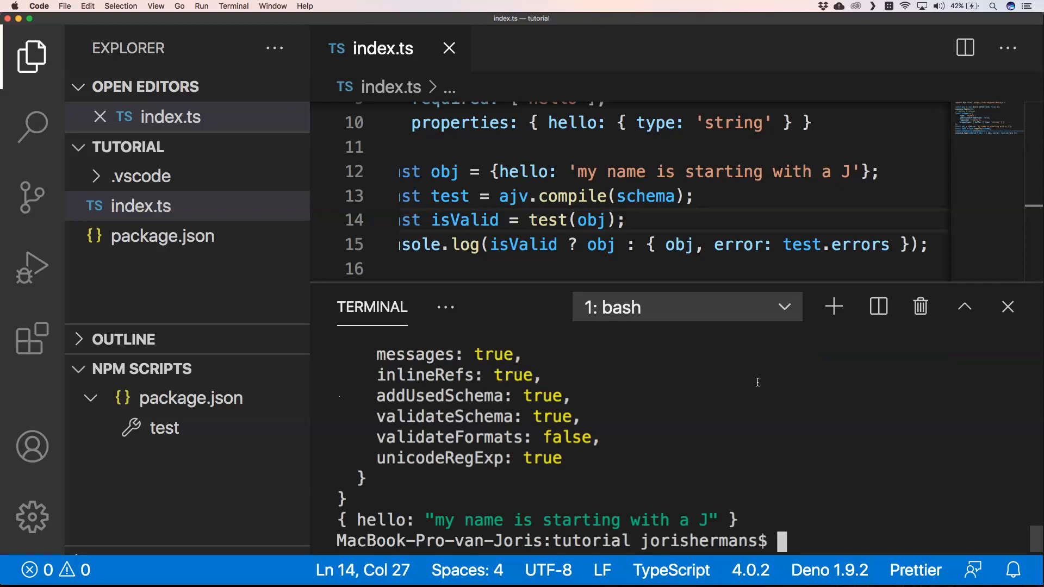
click(498, 147)
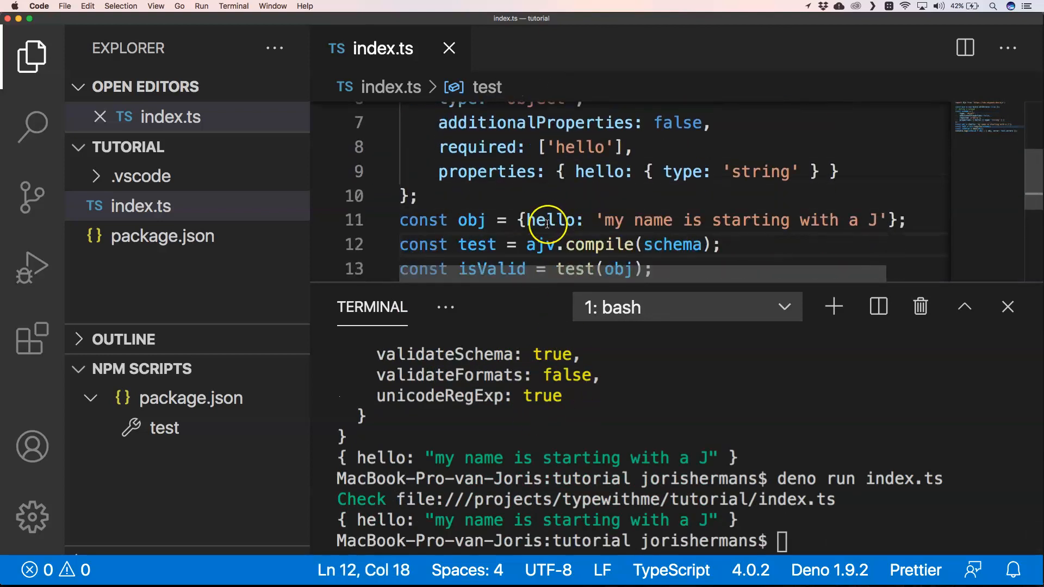
double_click(549, 220)
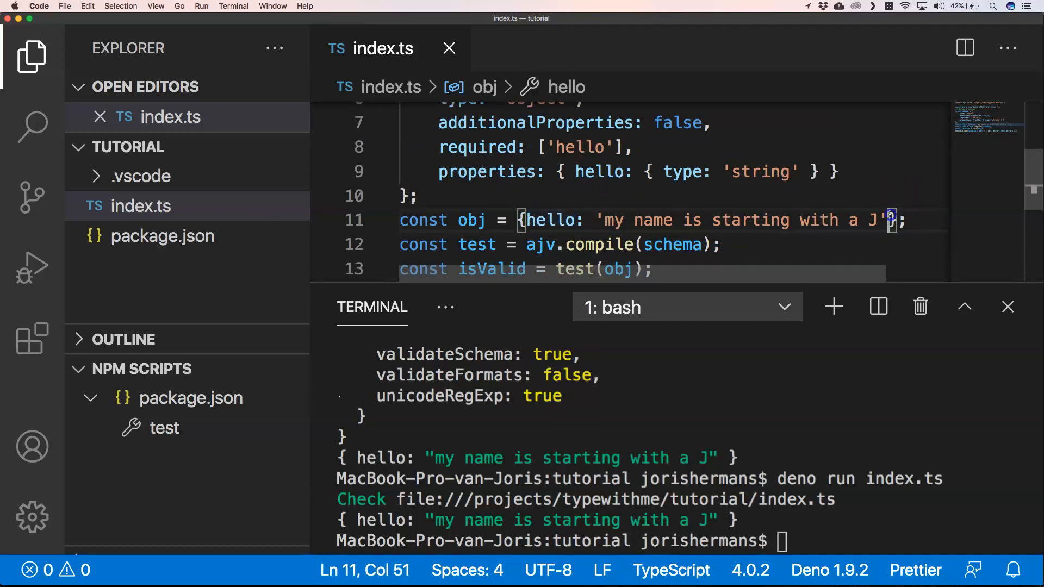
- Add world: 1 to obj and rerun, getting the 'must NOT have additional properties' error
text(, world: 1)
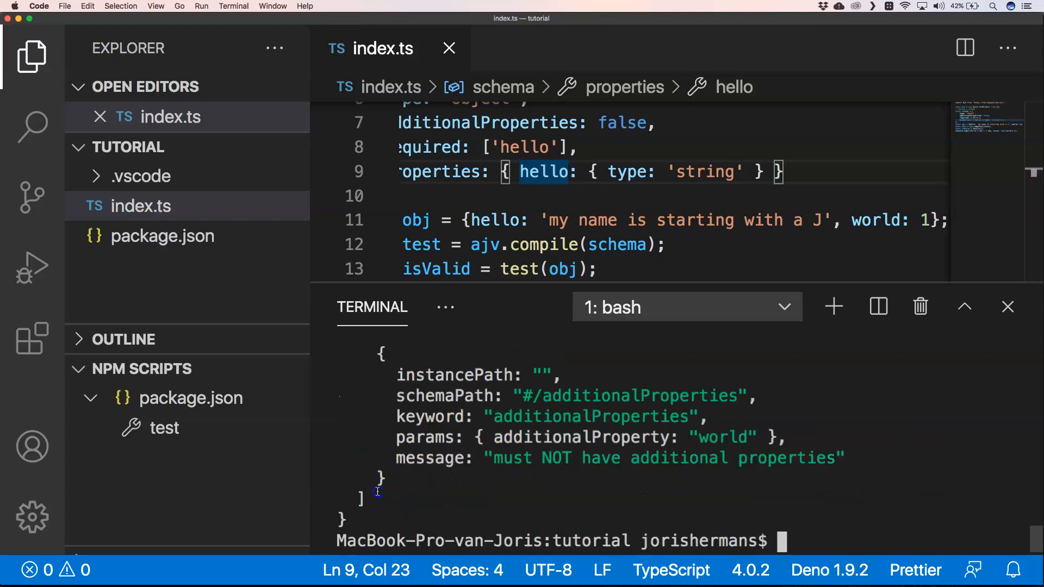
drag(382, 350, 363, 499)
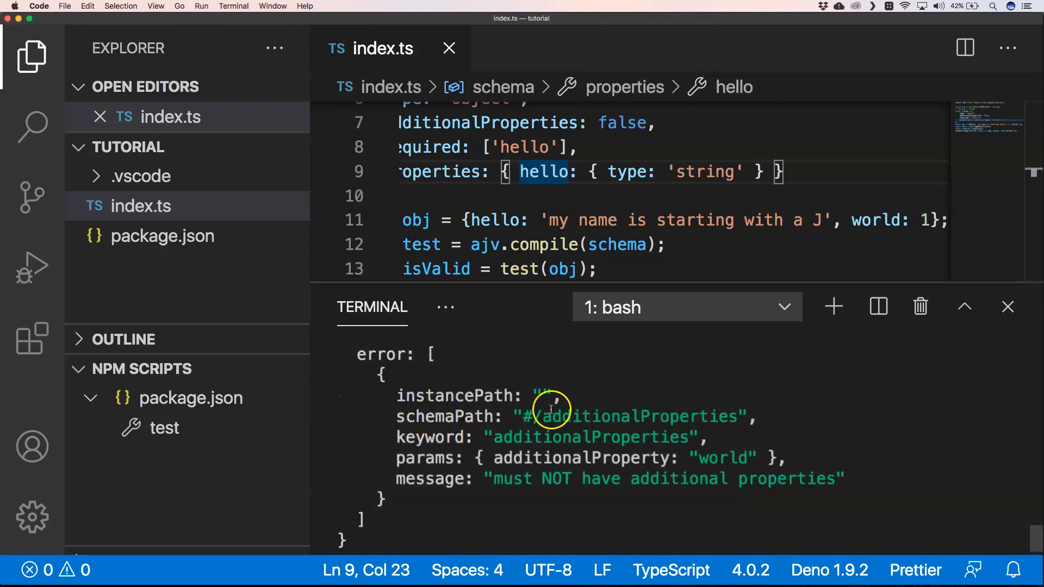
mouse_move(565, 459)
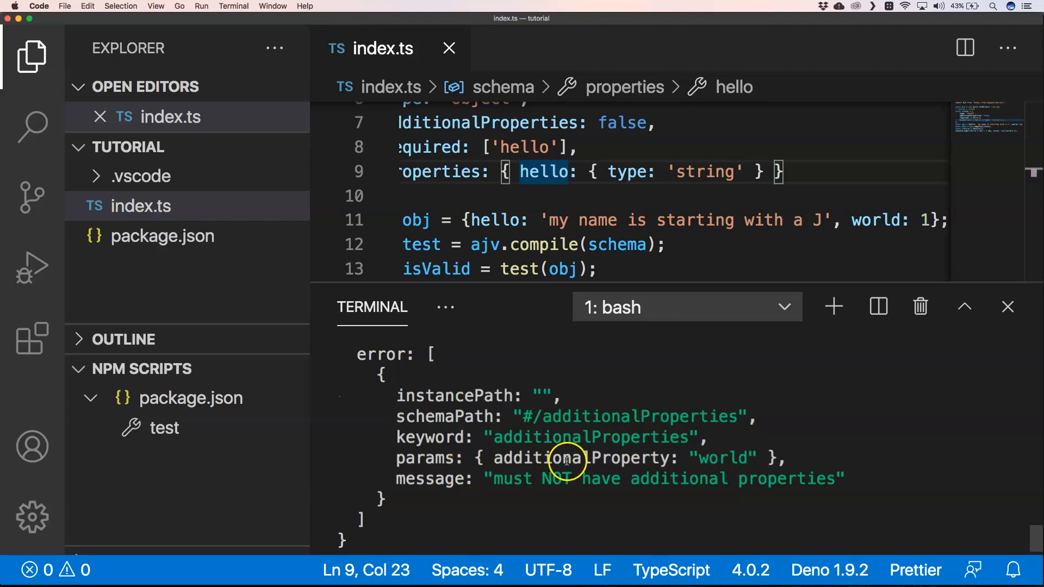
mouse_move(665, 459)
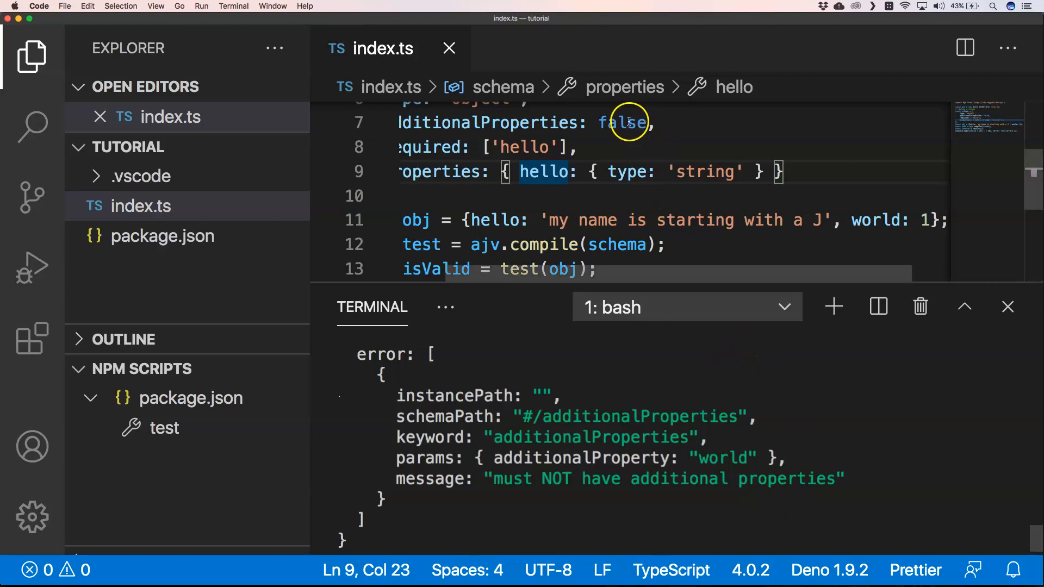
- Set additionalProperties to true so the run prints obj with world: 1
double_click(621, 122)
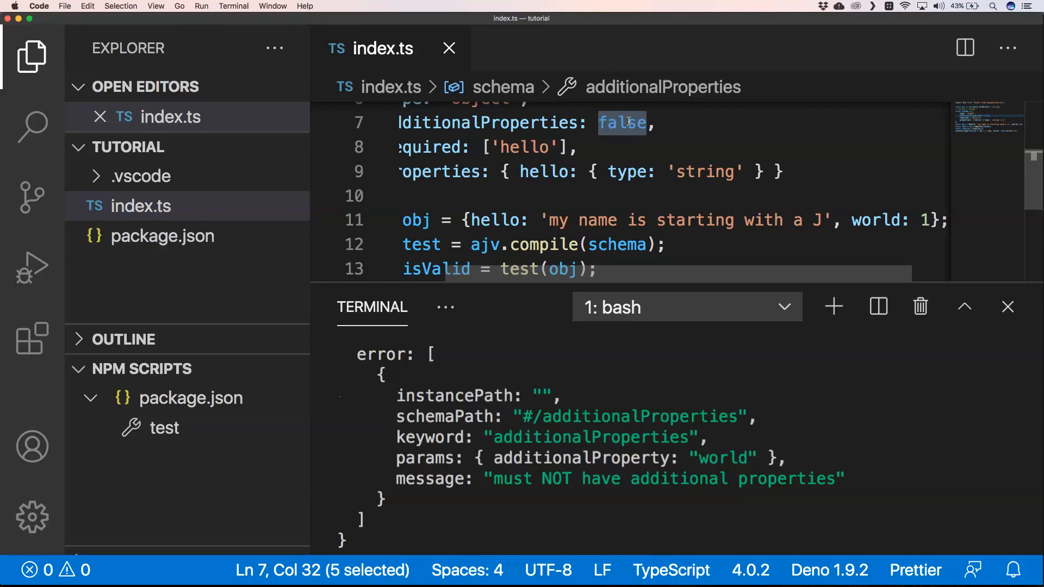
text(tru)
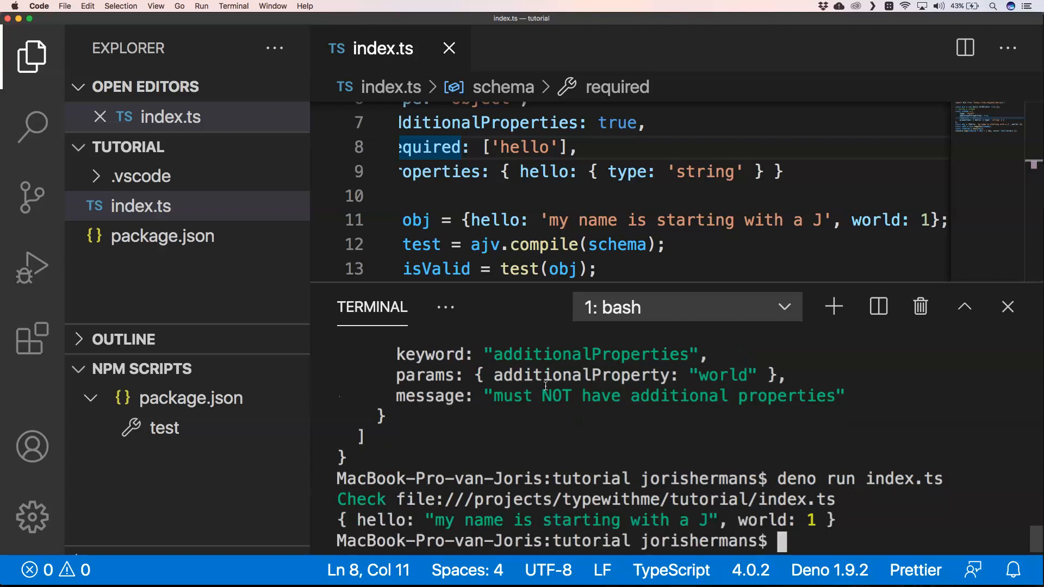
- Revert additionalProperties to false and drop world from obj
double_click(618, 123)
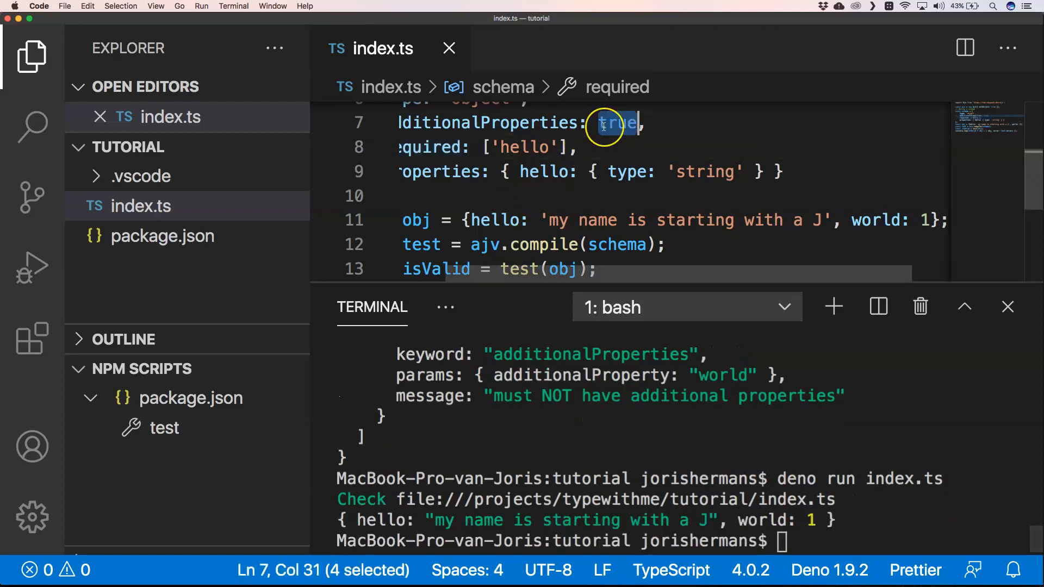
text(fals)
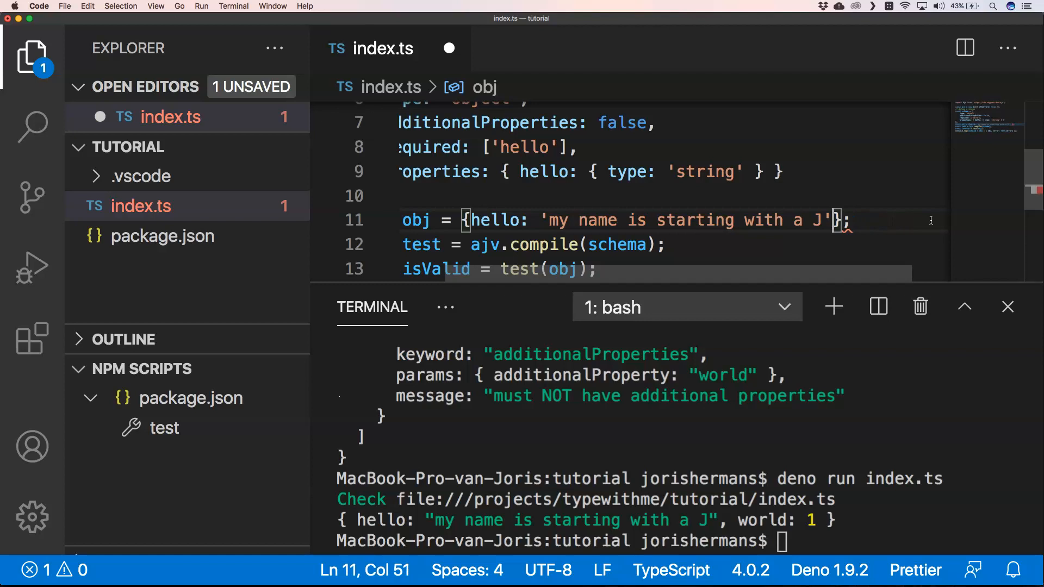
- Rename obj's hello key to hellow and rerun to get the additional-properties error for hellow
double_click(495, 220)
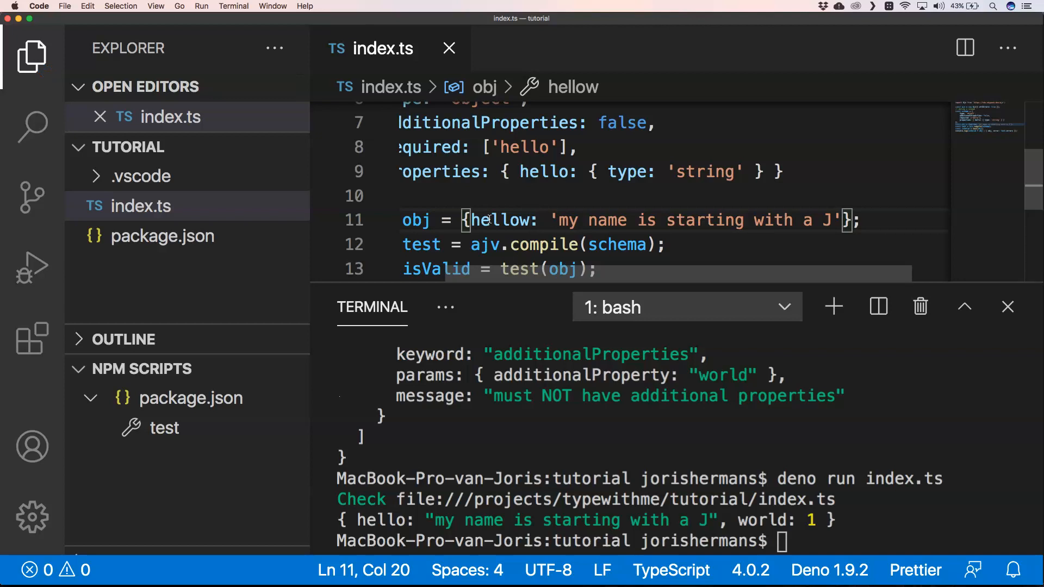
mouse_move(558, 269)
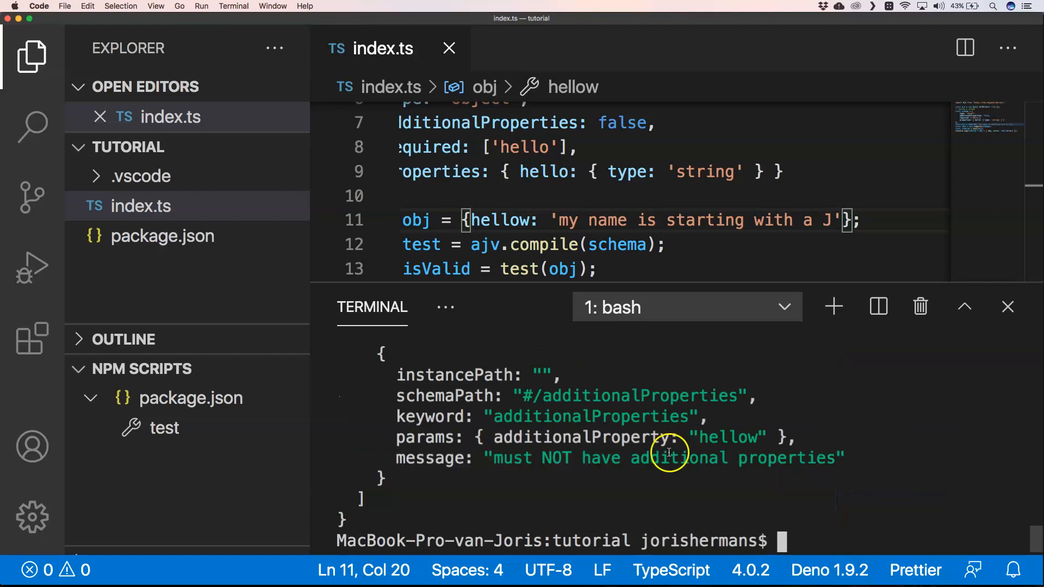
mouse_move(558, 468)
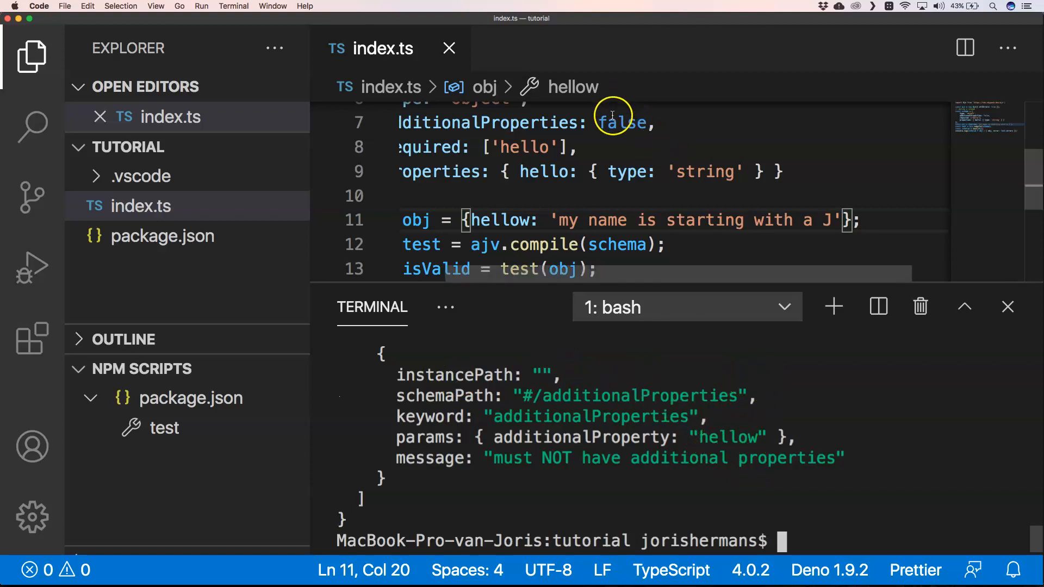
- Set additionalProperties to true and rerun Deno, yielding the missing 'hello' required error
text(tru)
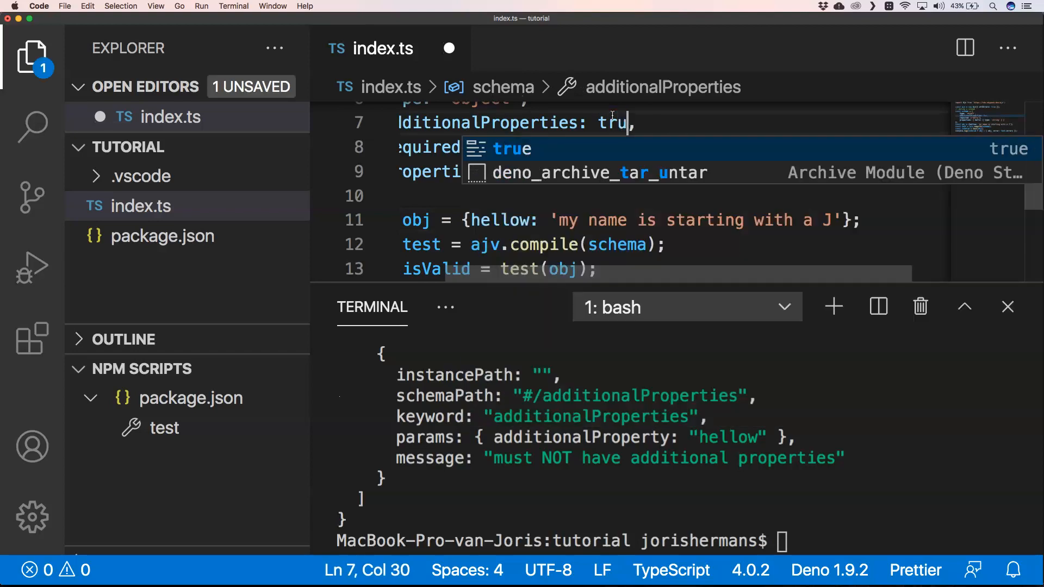
text(e)
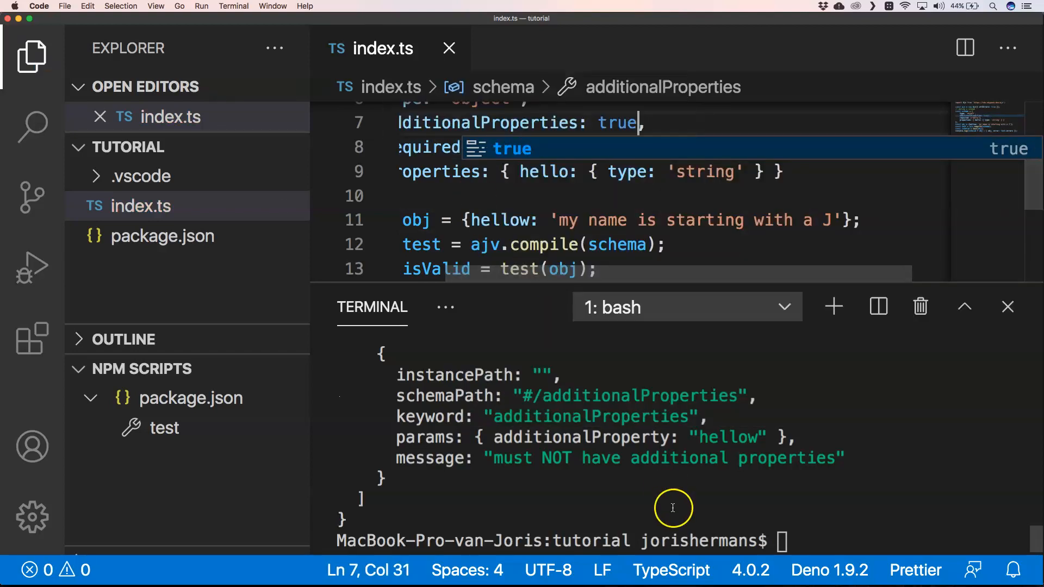
text(deno run index.ts)
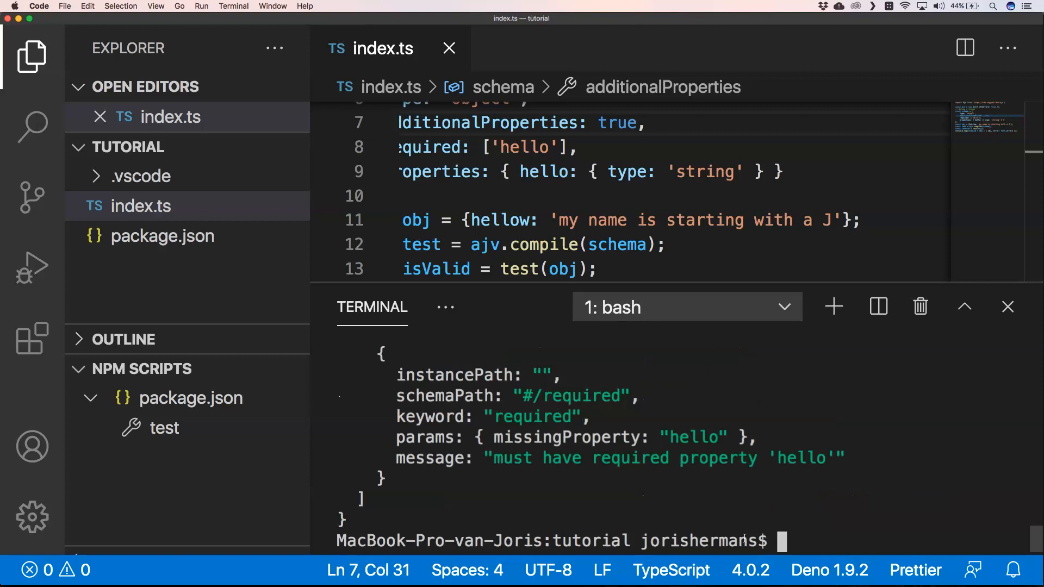
mouse_move(718, 288)
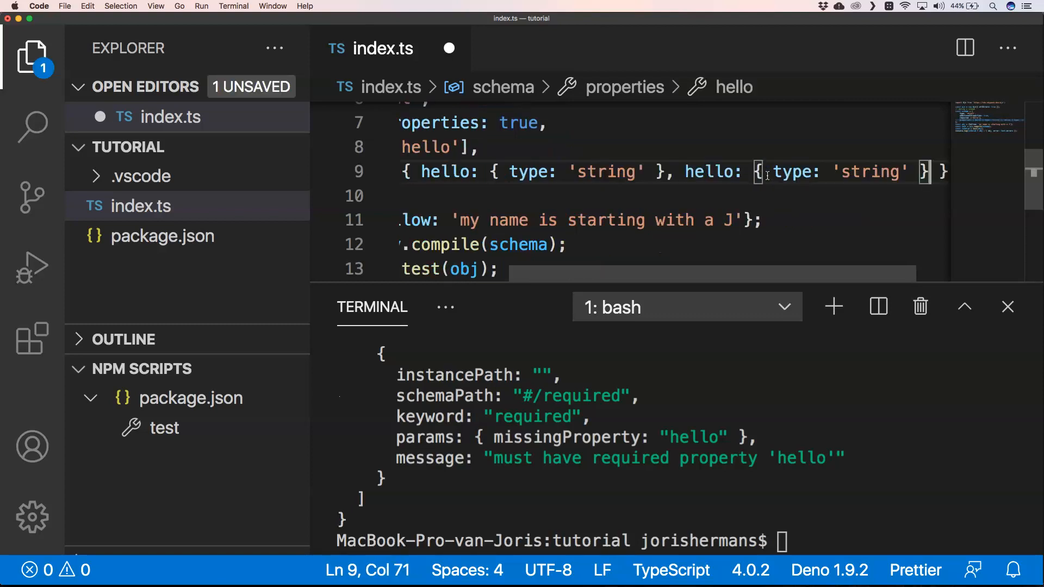
- Rename the duplicated schema property to world with type 'number'
text(wo)
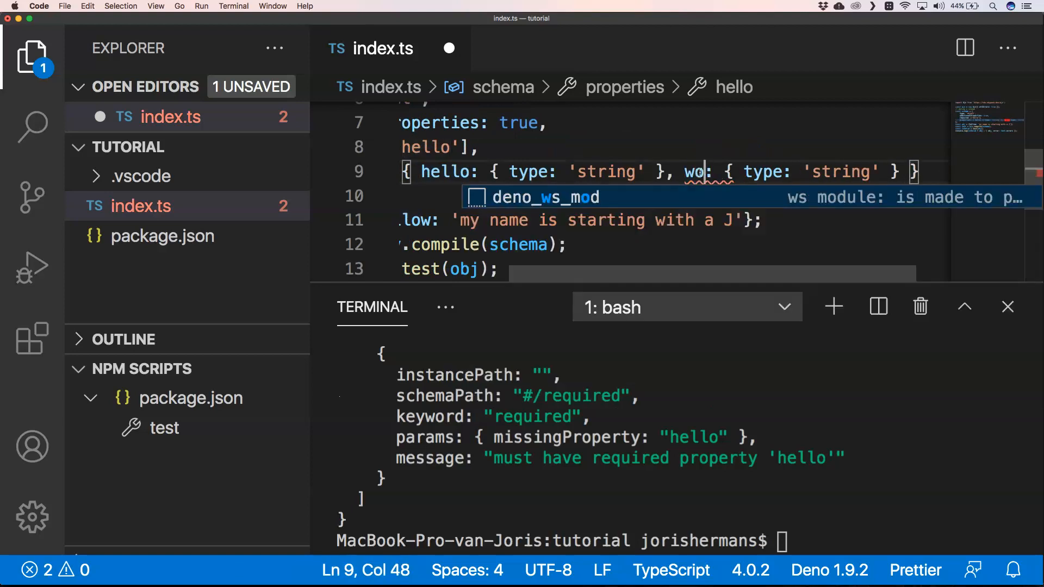
text(rld)
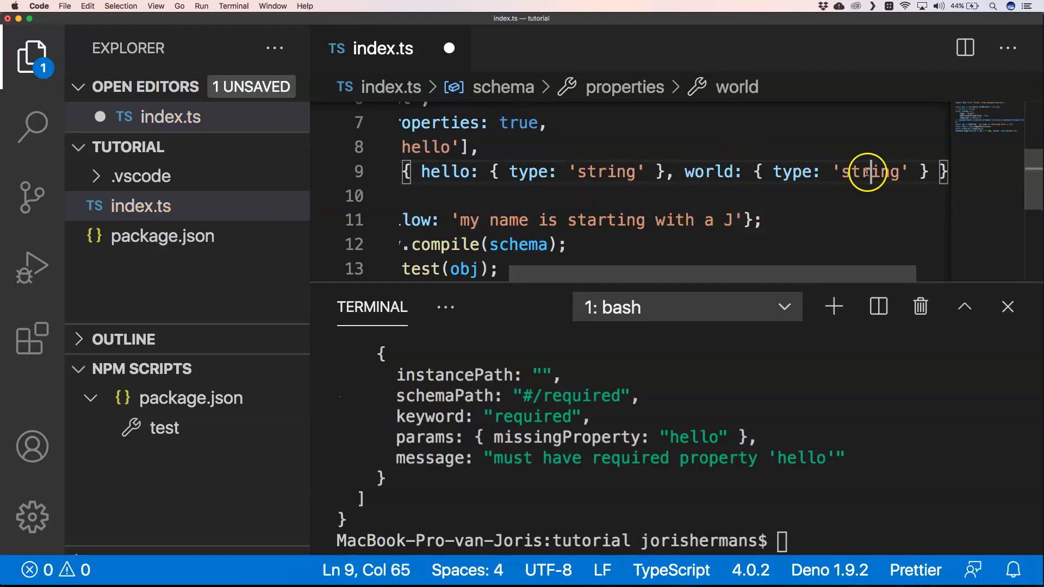
text(n)
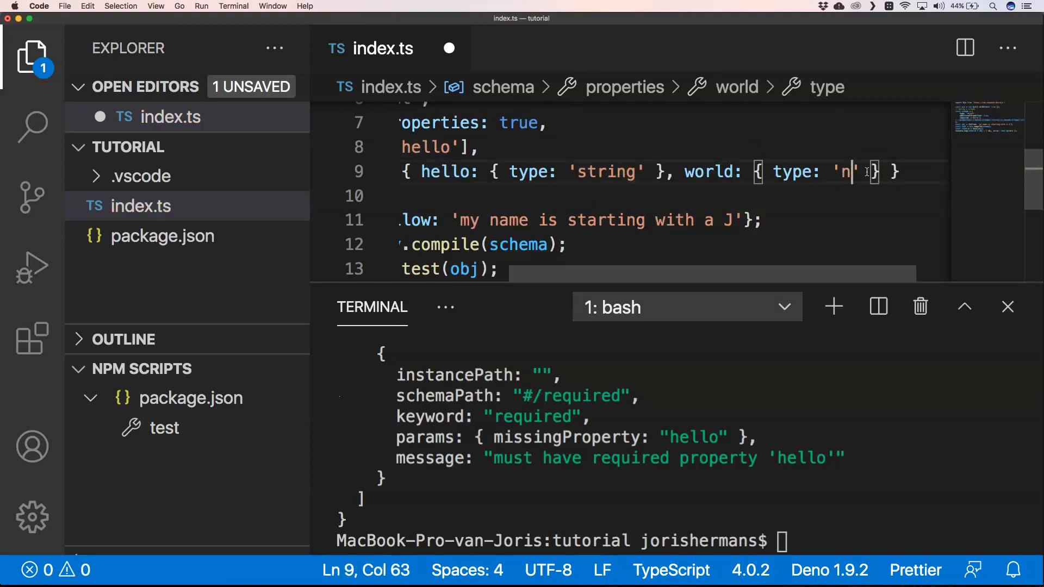
text(umeric)
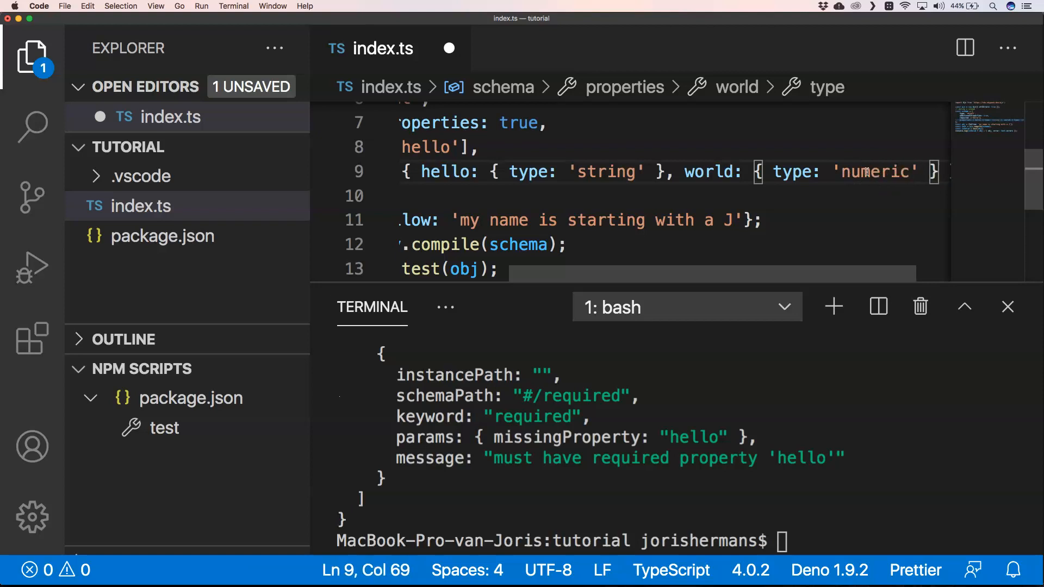
key(Backspace)
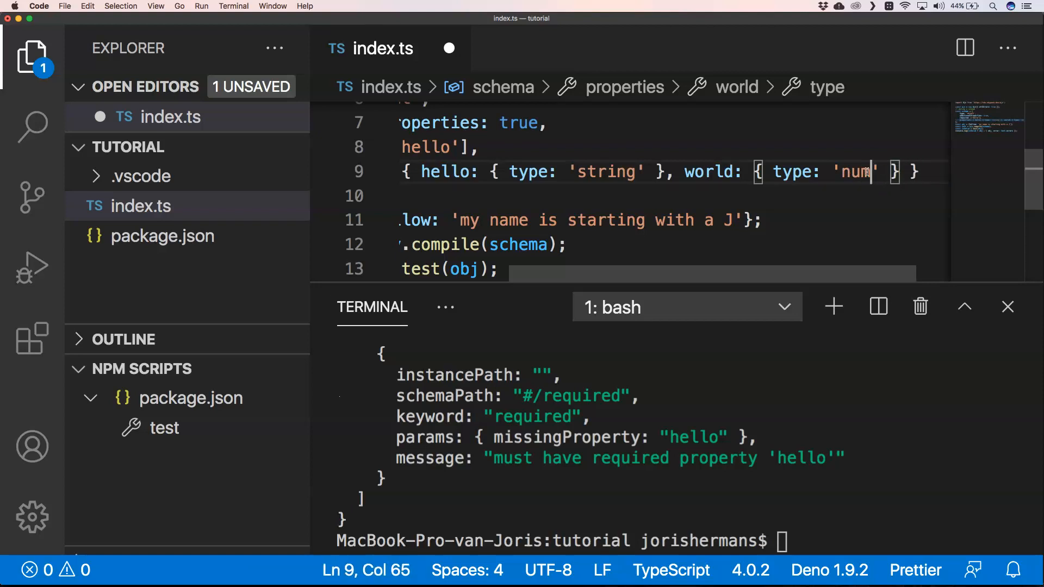
text(ber)
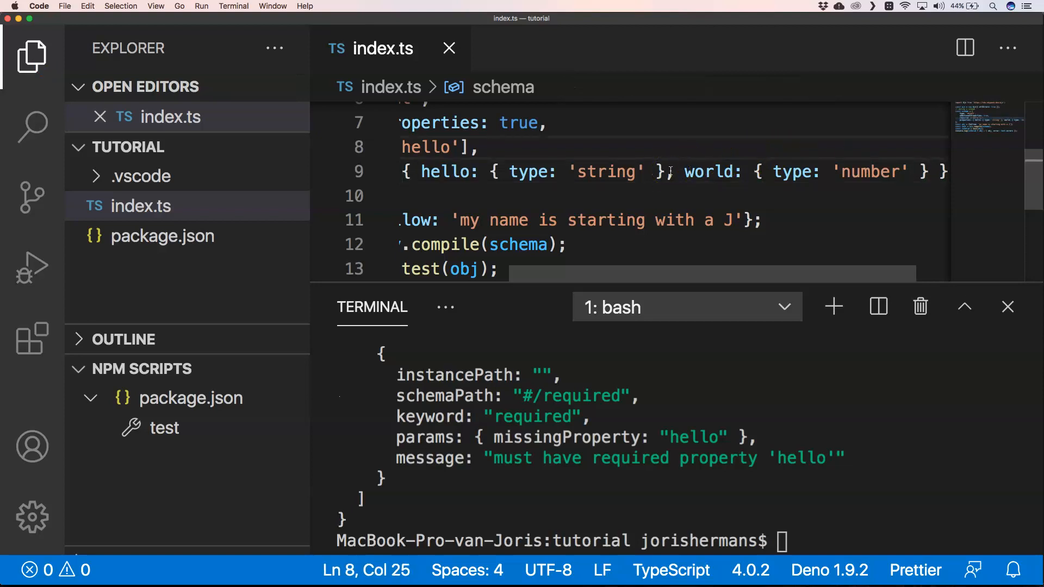
- Set additionalProperties back to false before fixing hellow to hello
click(606, 186)
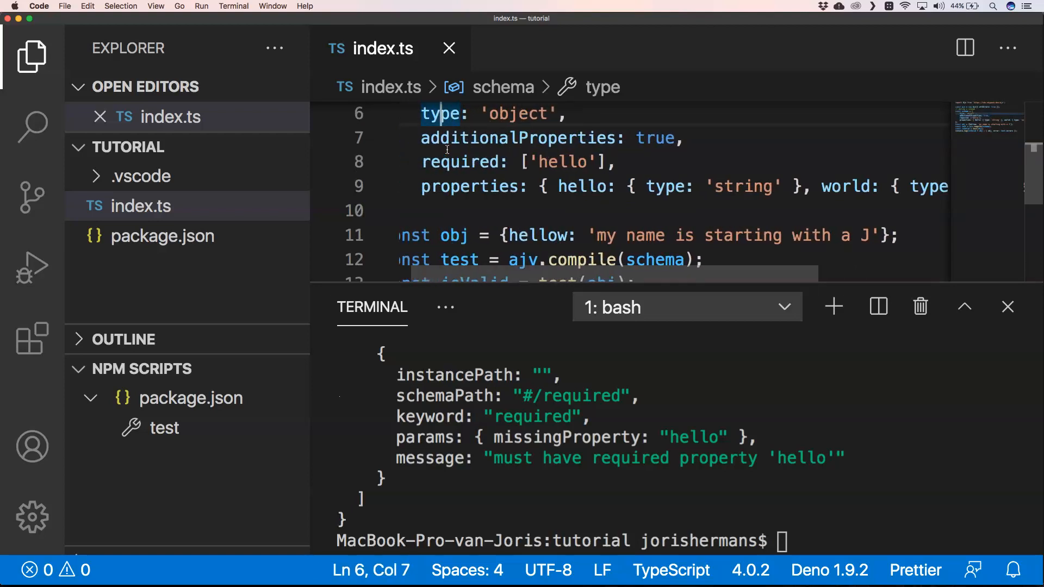
click(653, 138)
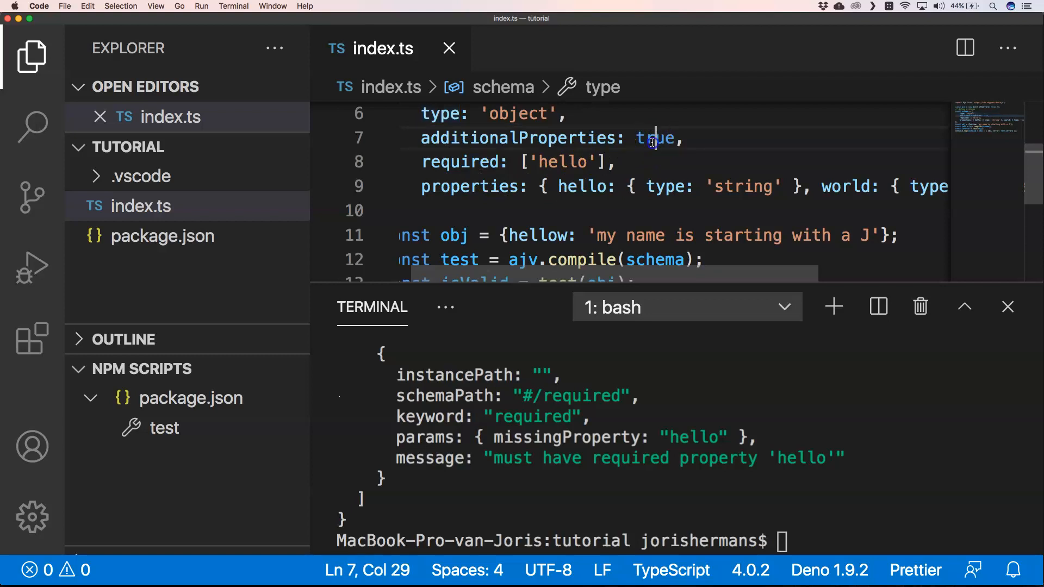
text(false)
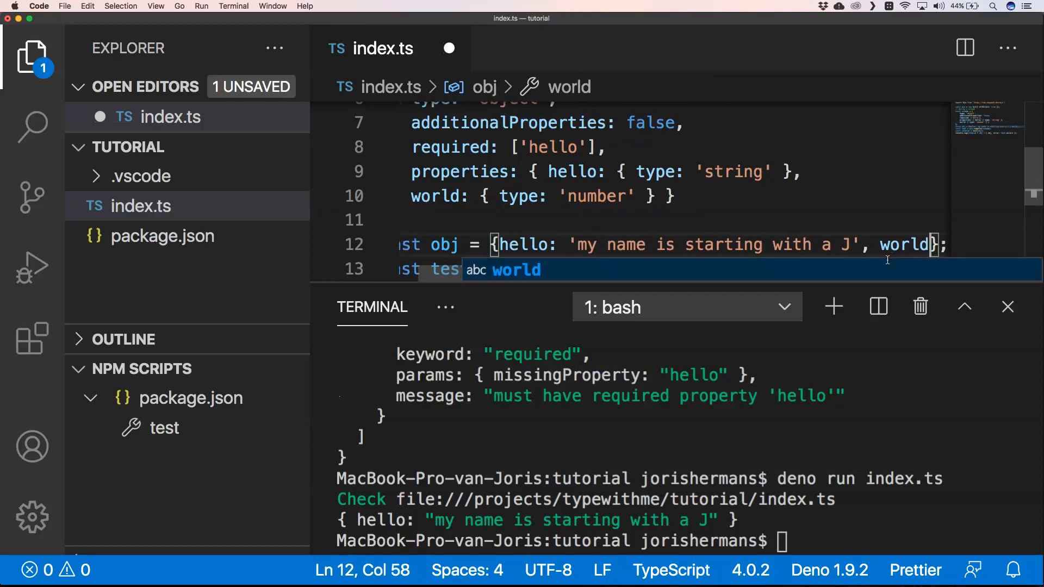
- Give obj a world value of 1 and rerun with deno, printing hello and world: 1
text(: 1)
click(685, 541)
text(deno run index.ts)
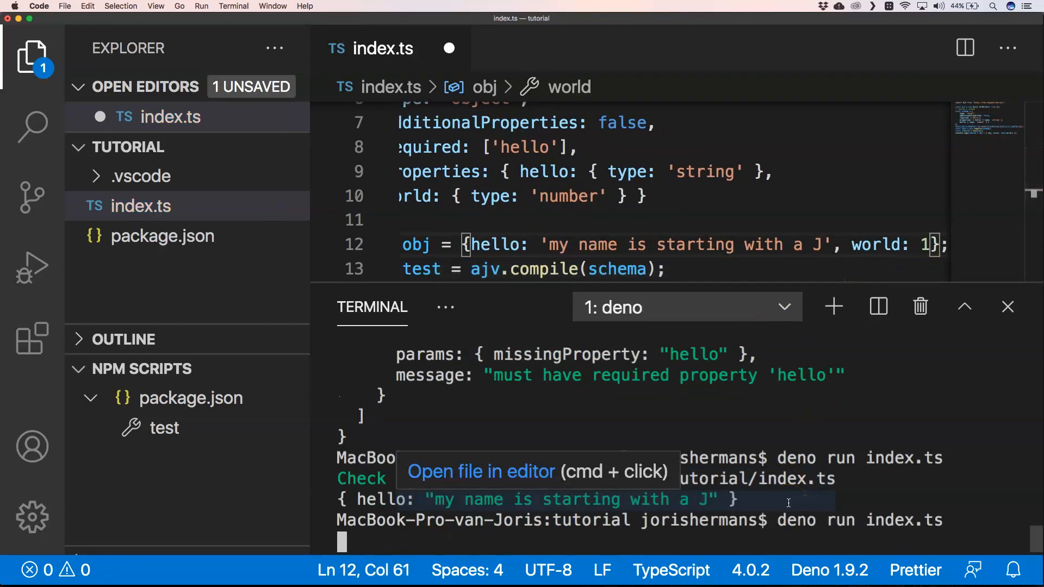
key(Return)
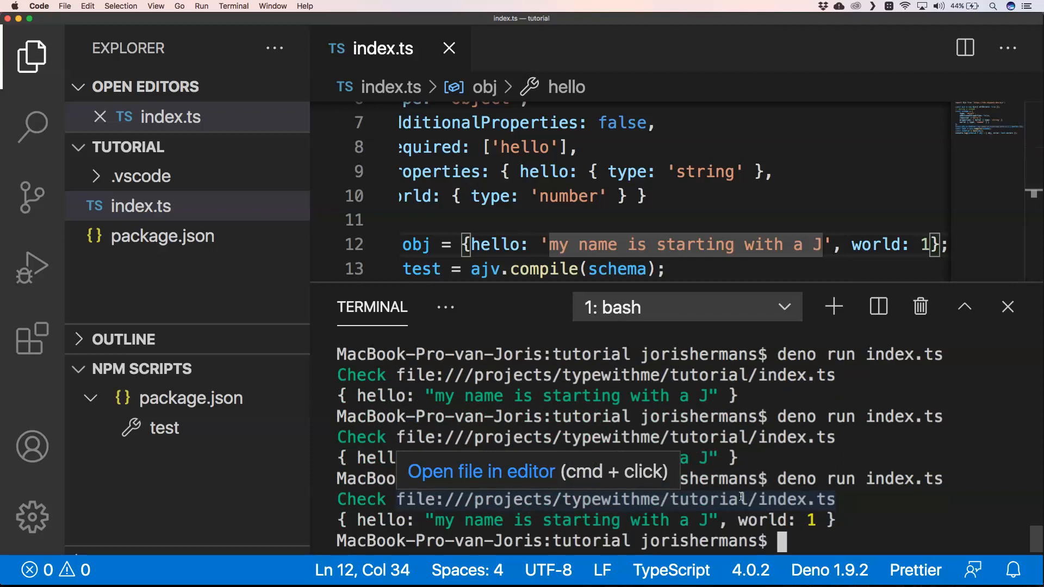
mouse_move(905, 503)
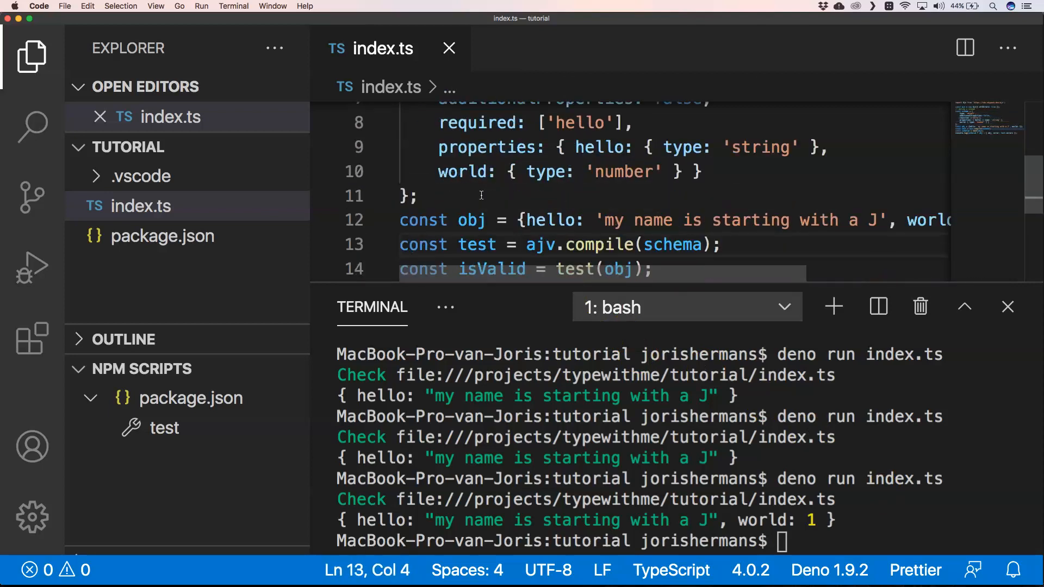
click(415, 196)
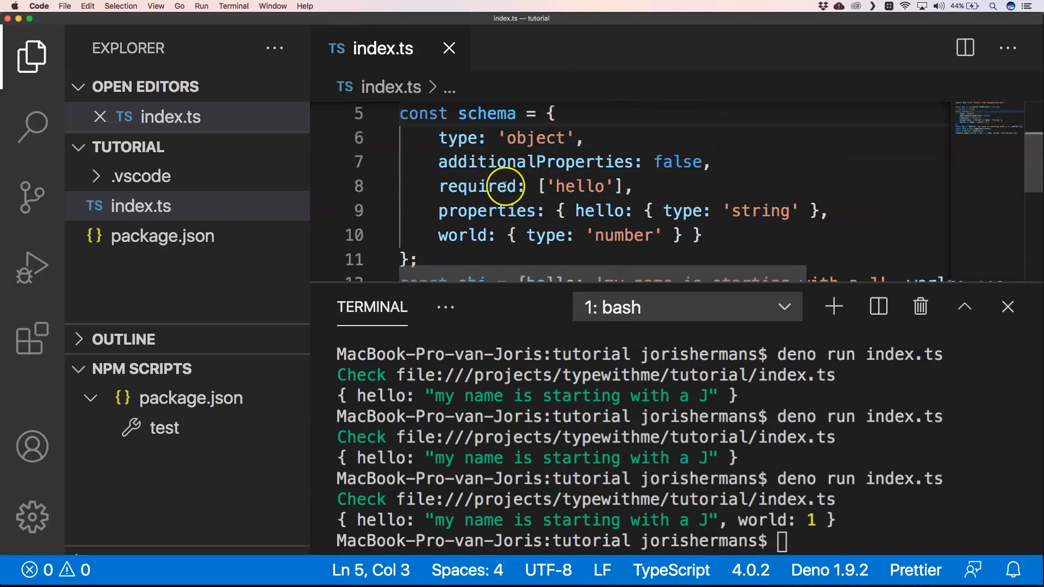
mouse_move(484, 252)
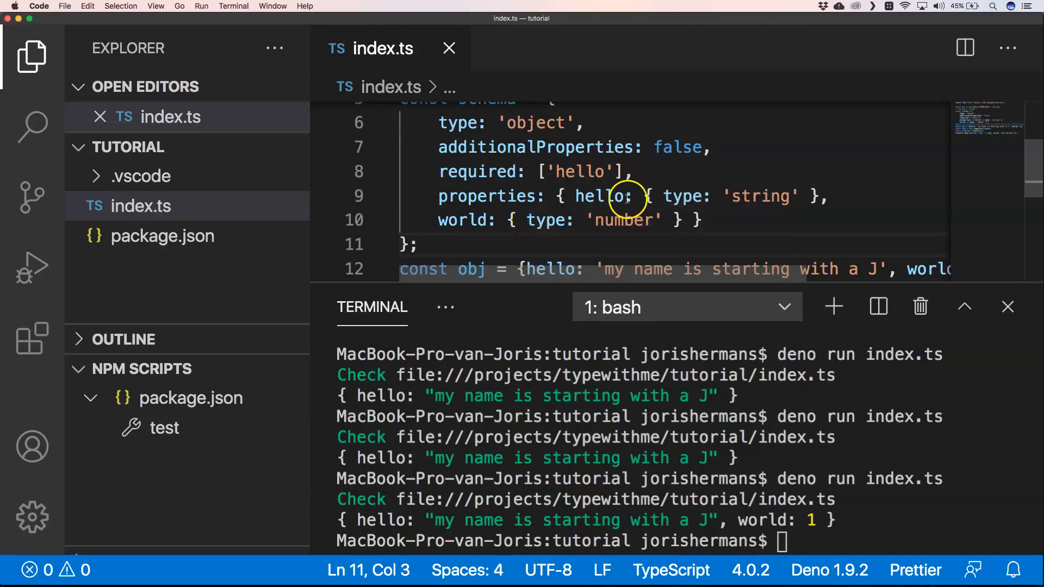
mouse_move(549, 247)
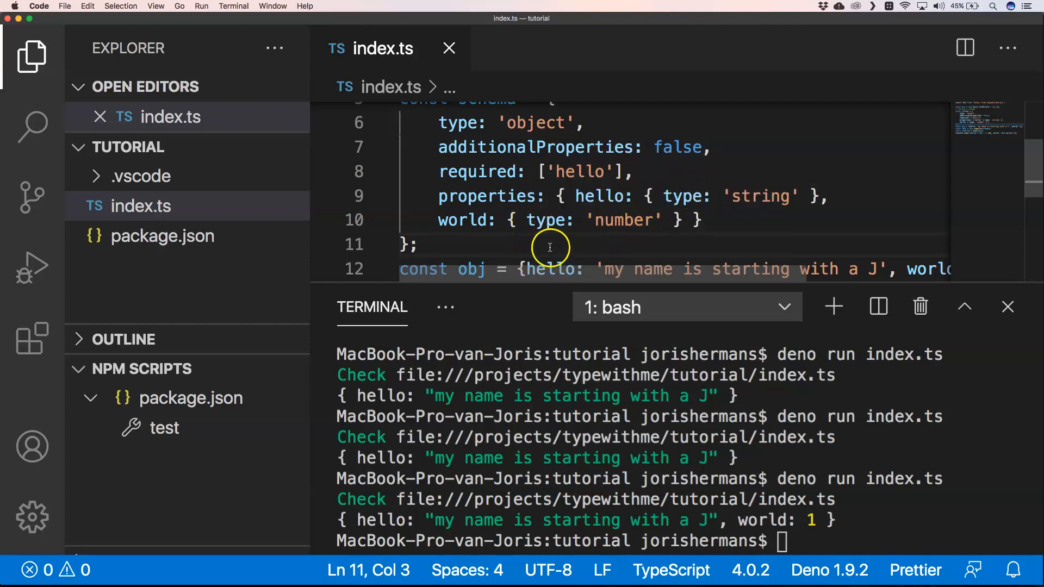
mouse_move(462, 245)
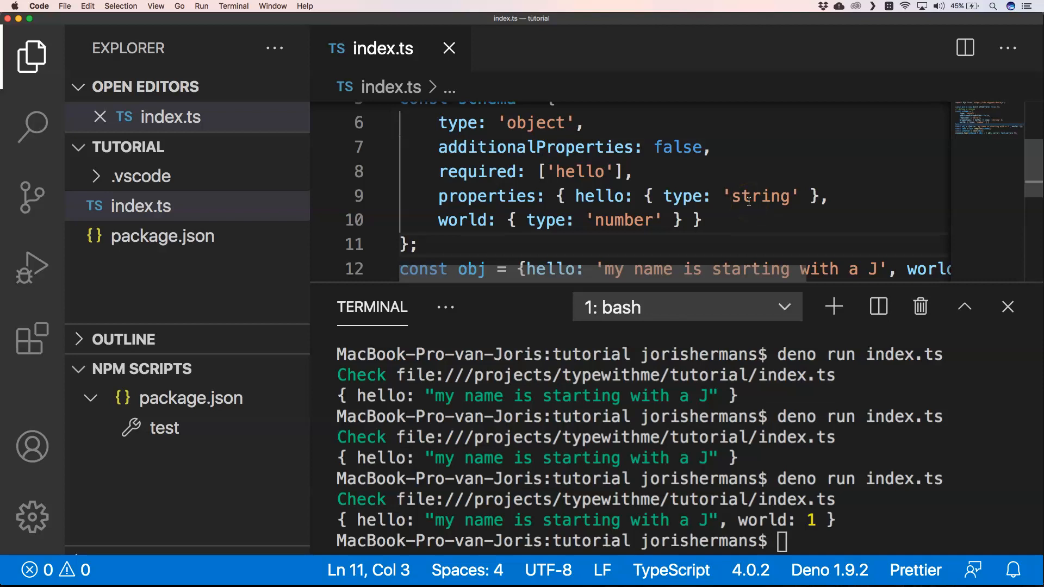
mouse_move(809, 249)
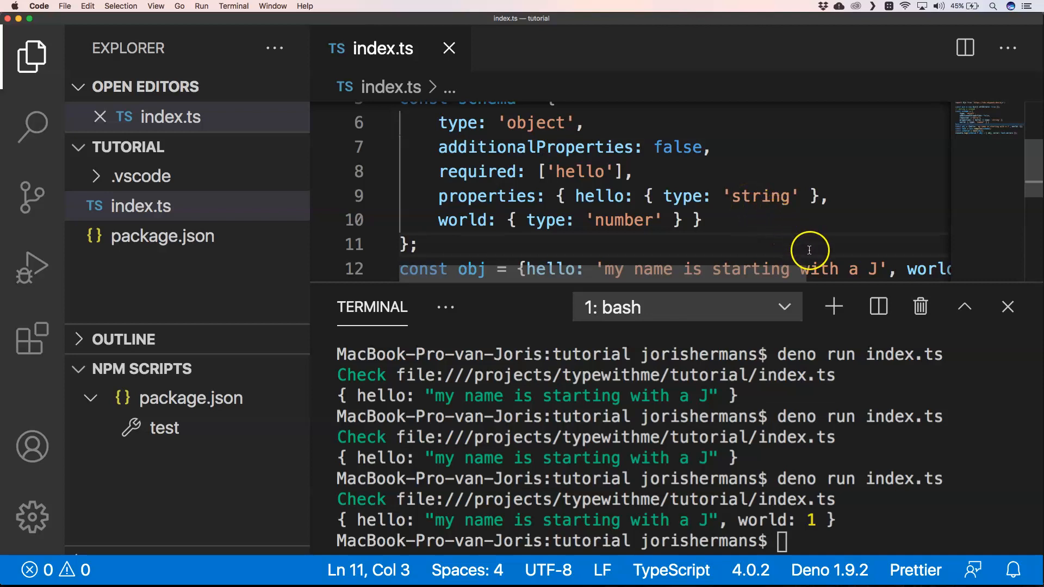
mouse_move(584, 239)
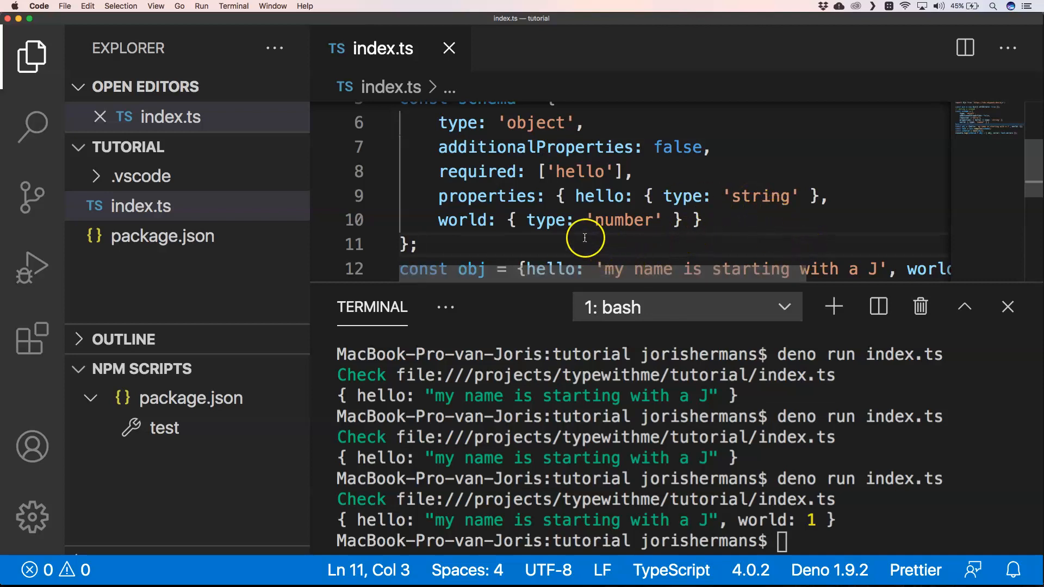